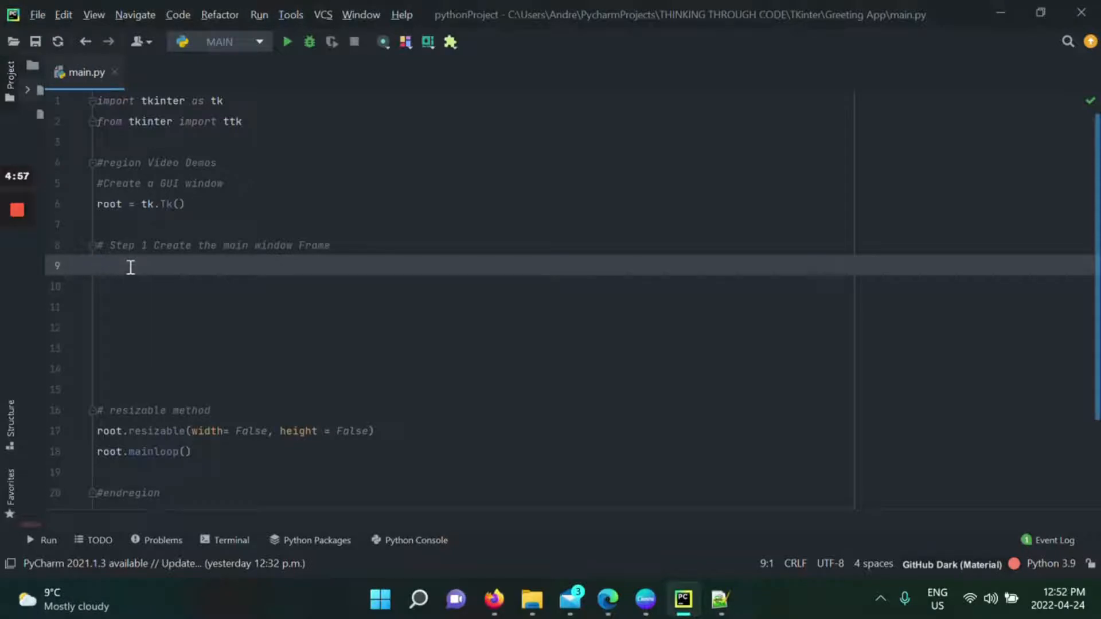
mouse_move(238, 293)
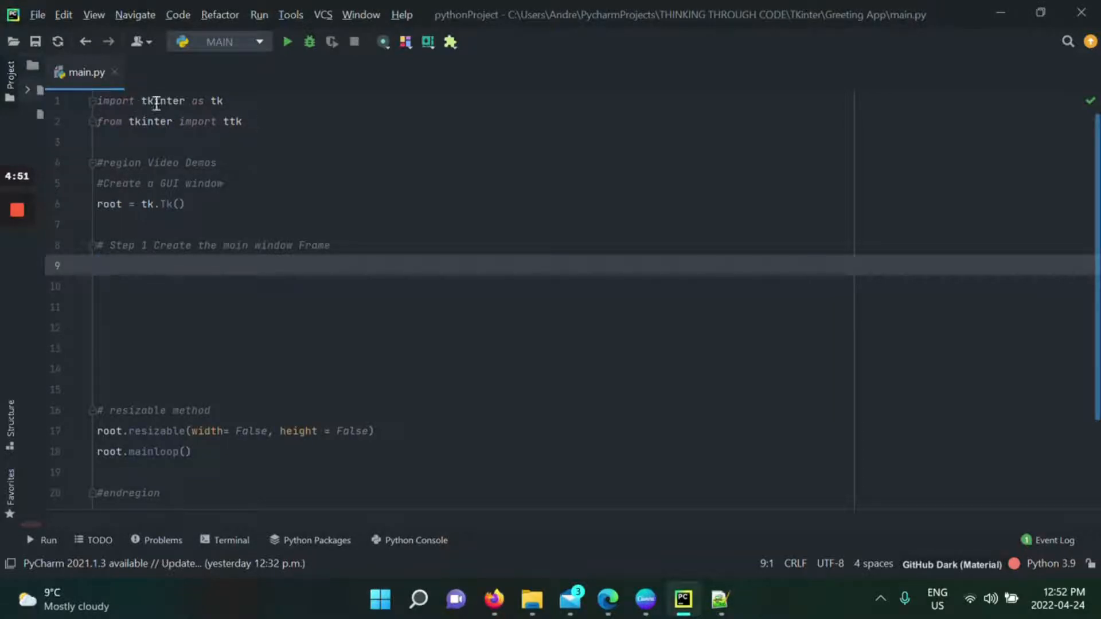
mouse_move(211, 101)
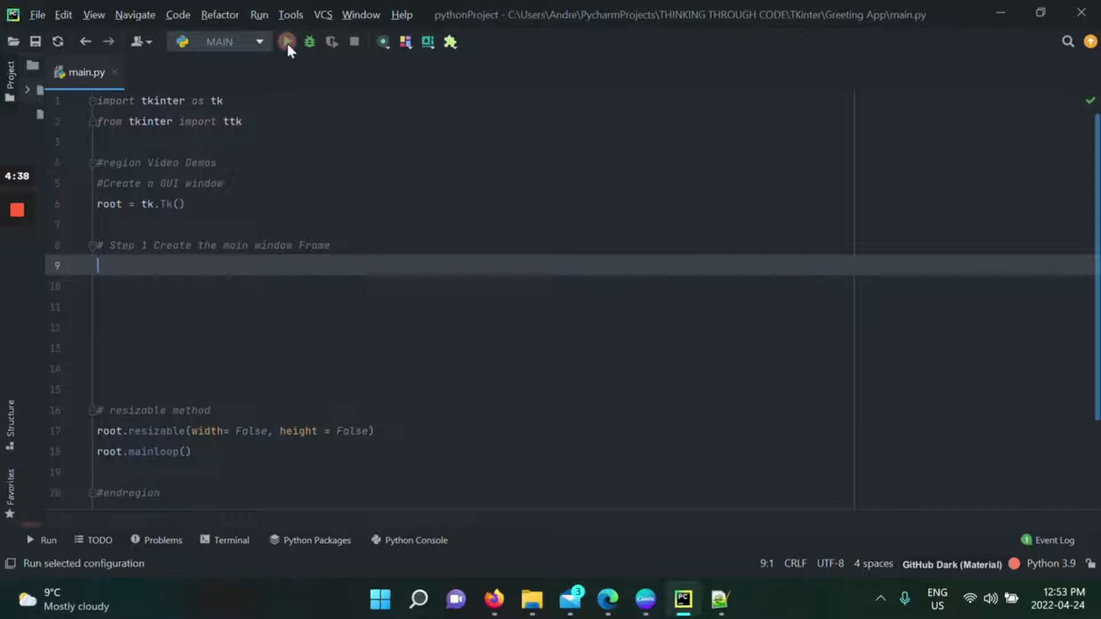
Run the script to view the blank window, then close it.
click(286, 42)
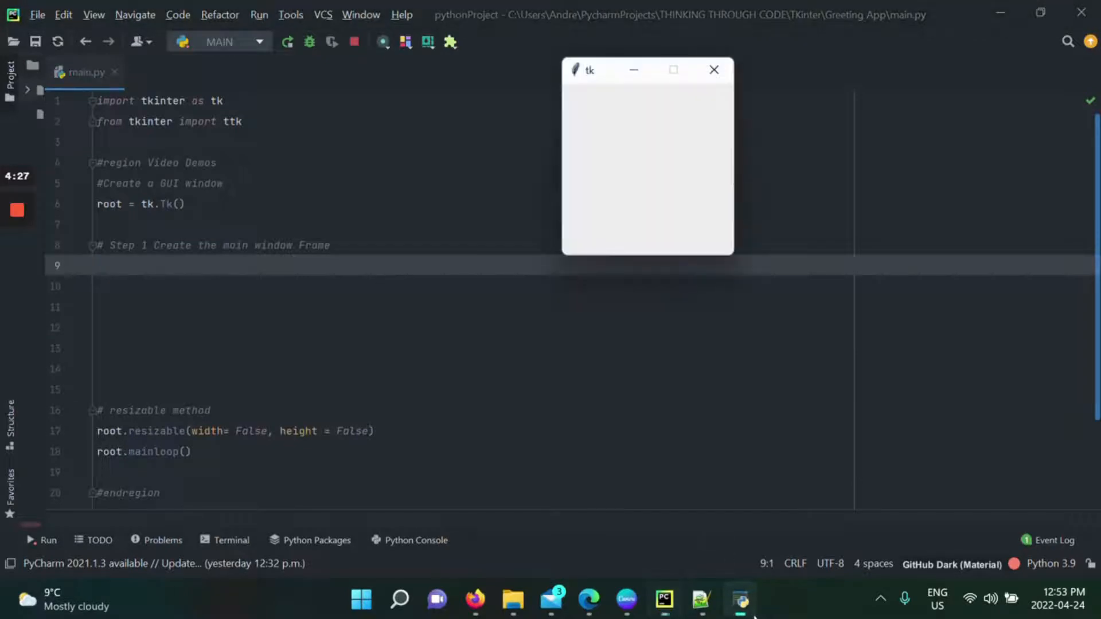
mouse_move(712, 73)
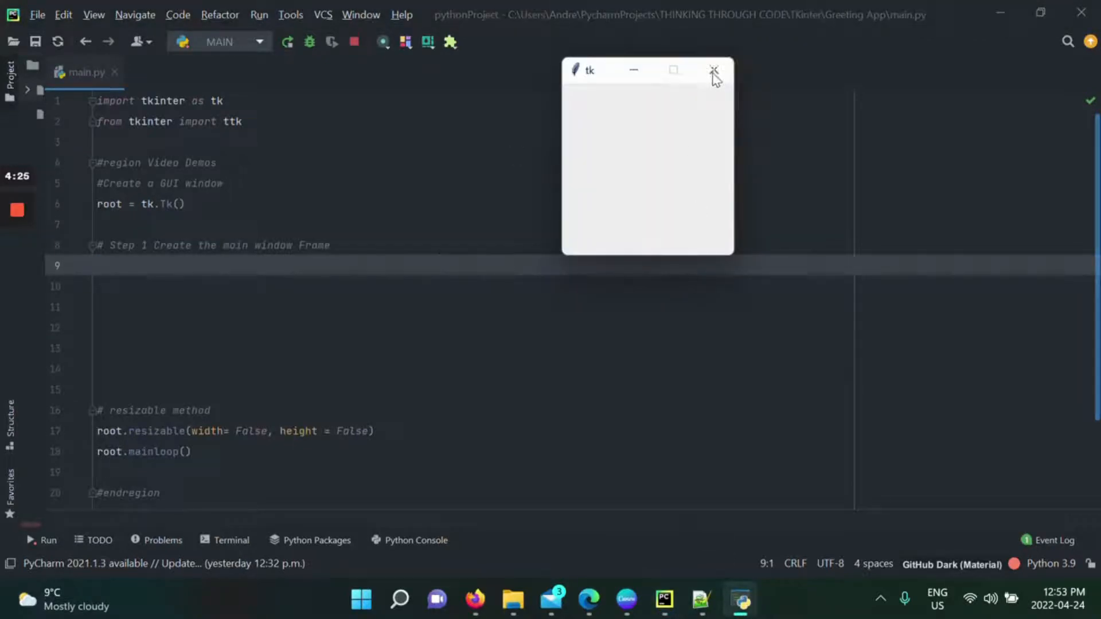
click(713, 71)
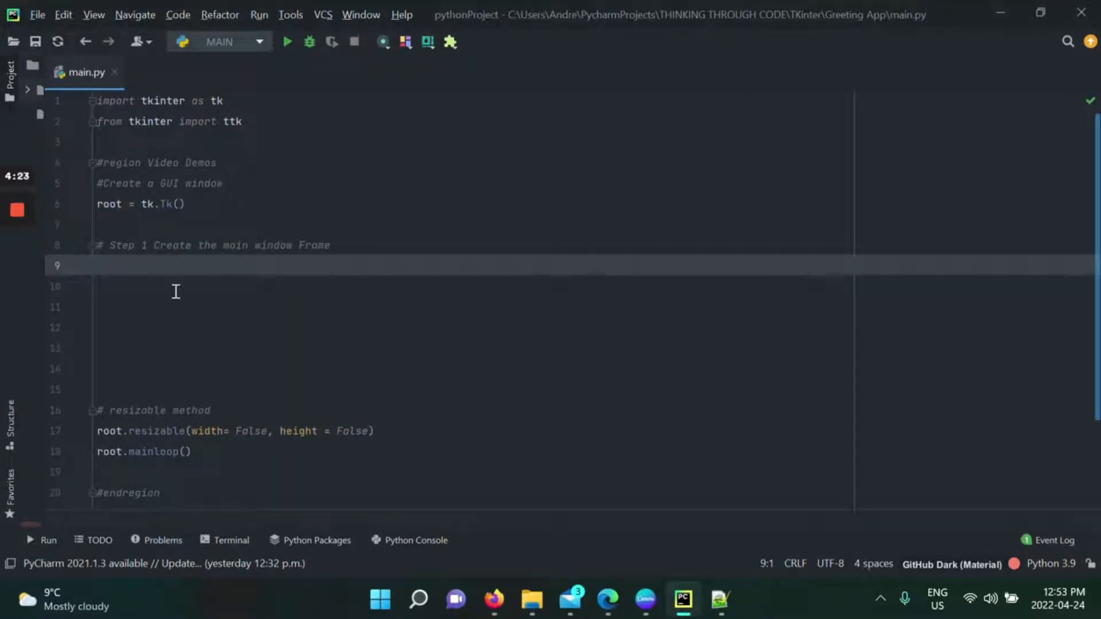
mouse_move(210, 264)
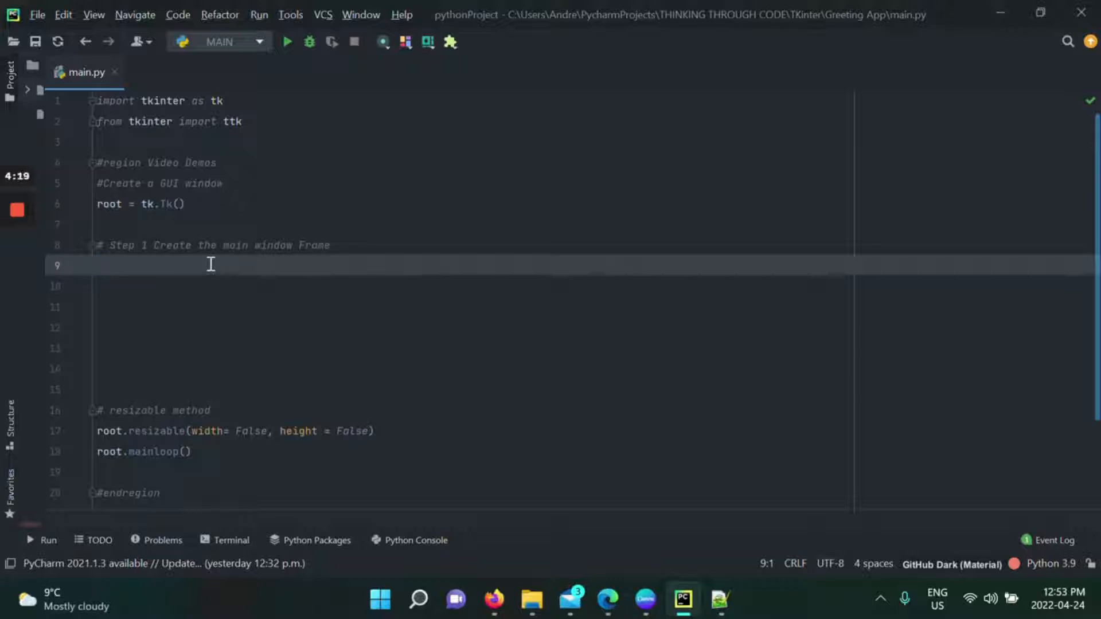
Write mainFrame = ttk.Frame(root, width = 400, height = 400) on line 9 and rerun the script.
text(m)
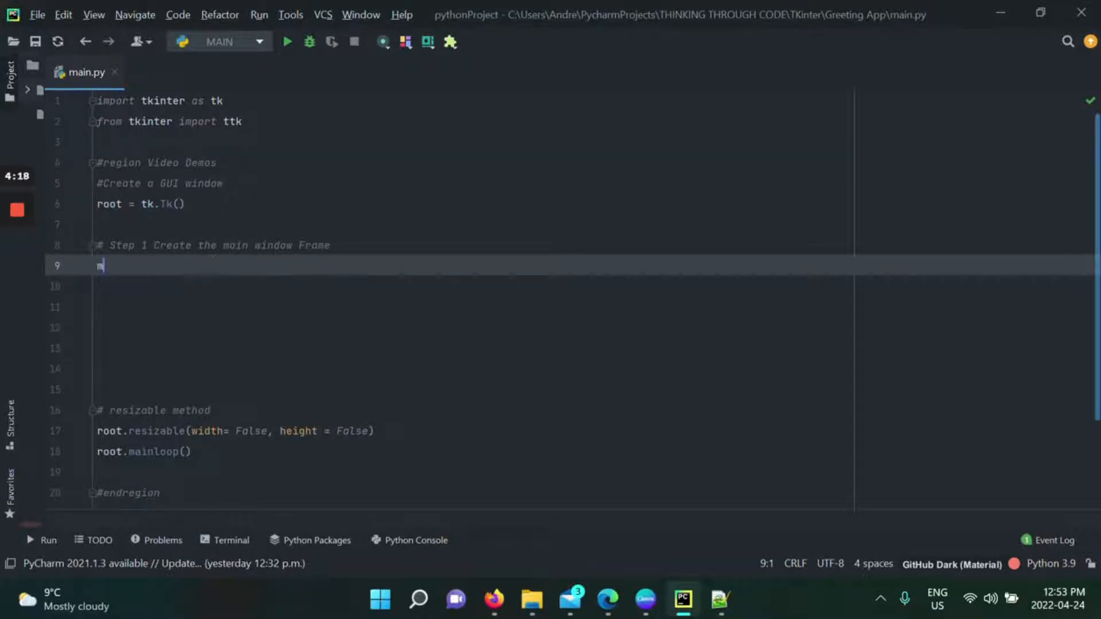
text(ainFrame =)
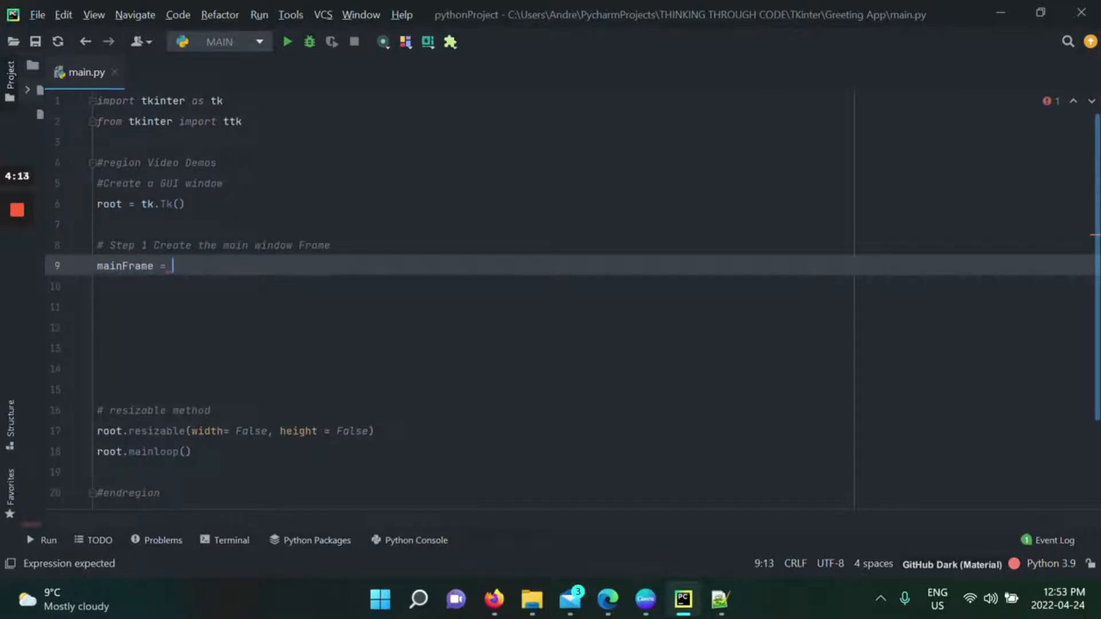
text(ttk.Frame)
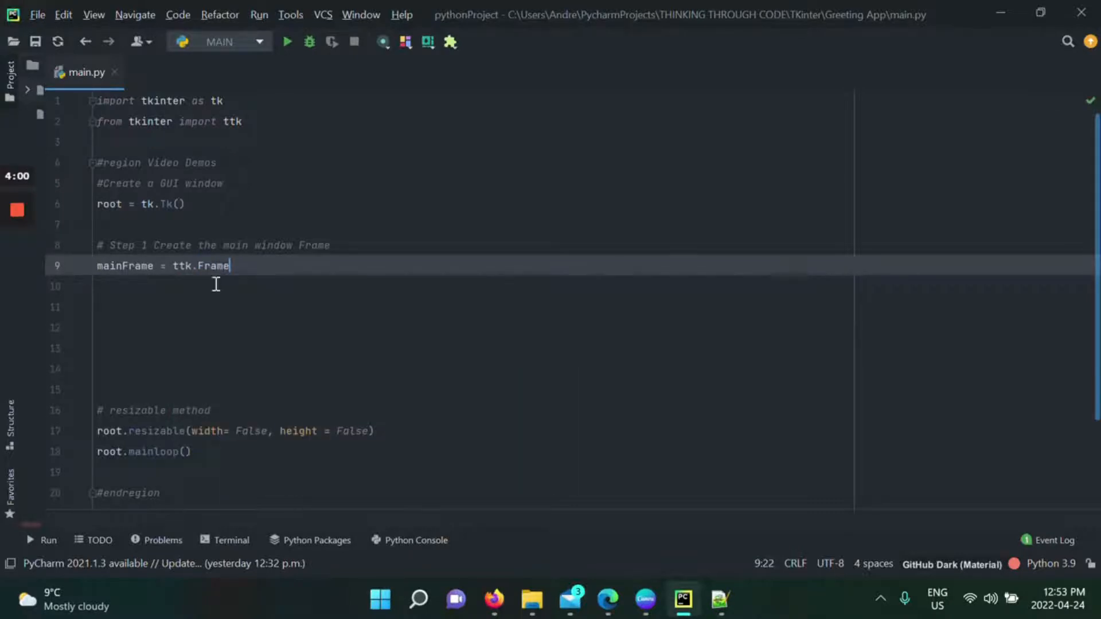
text(())
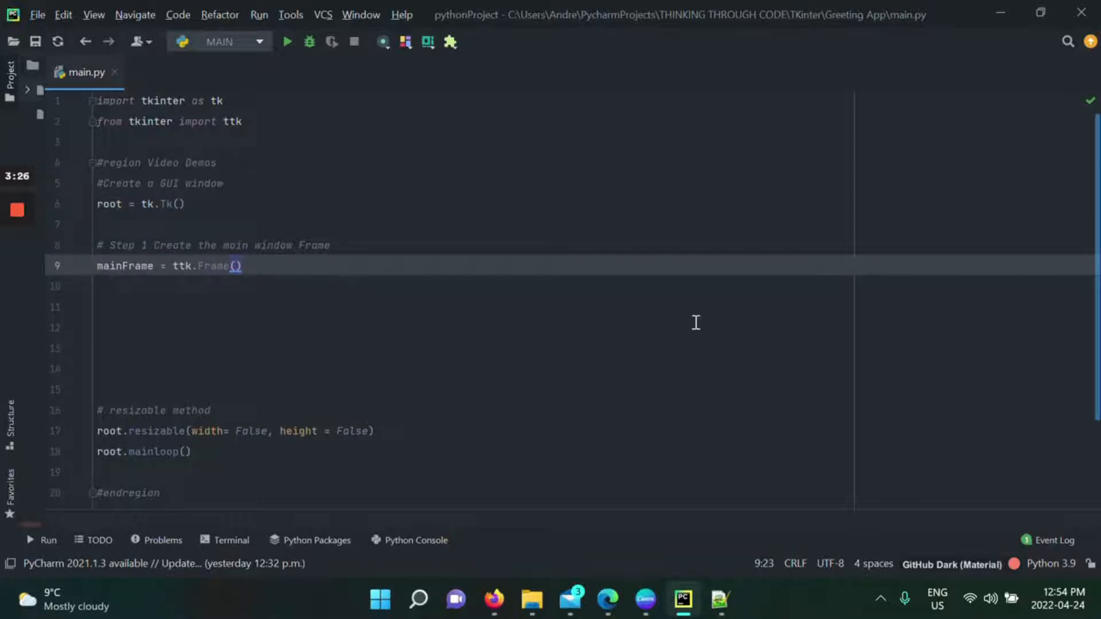
text(root,)
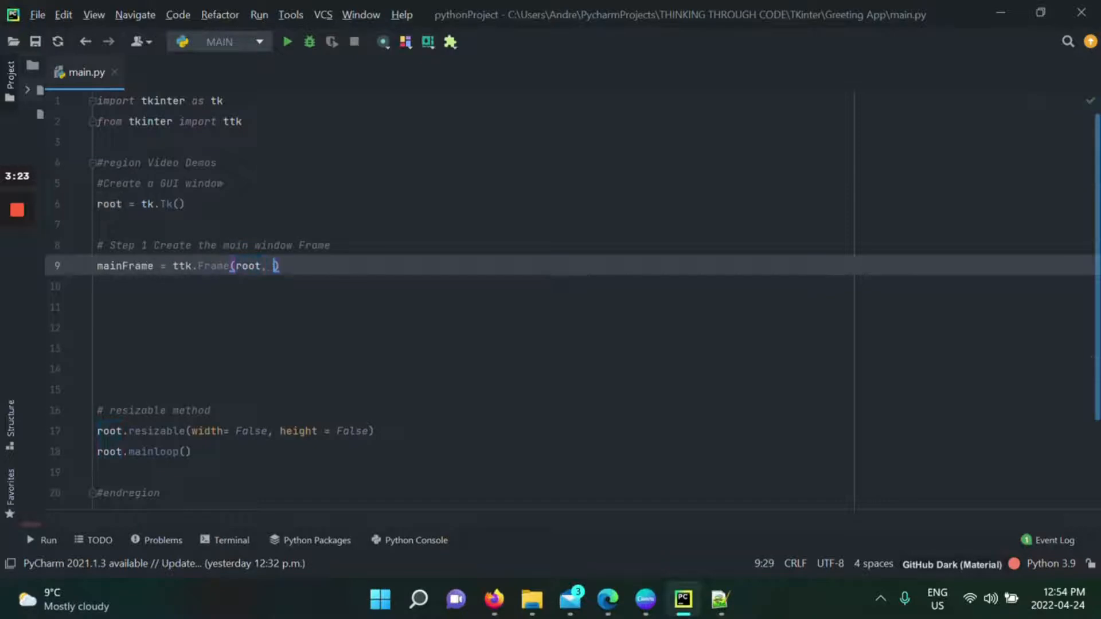
text(width = 400,)
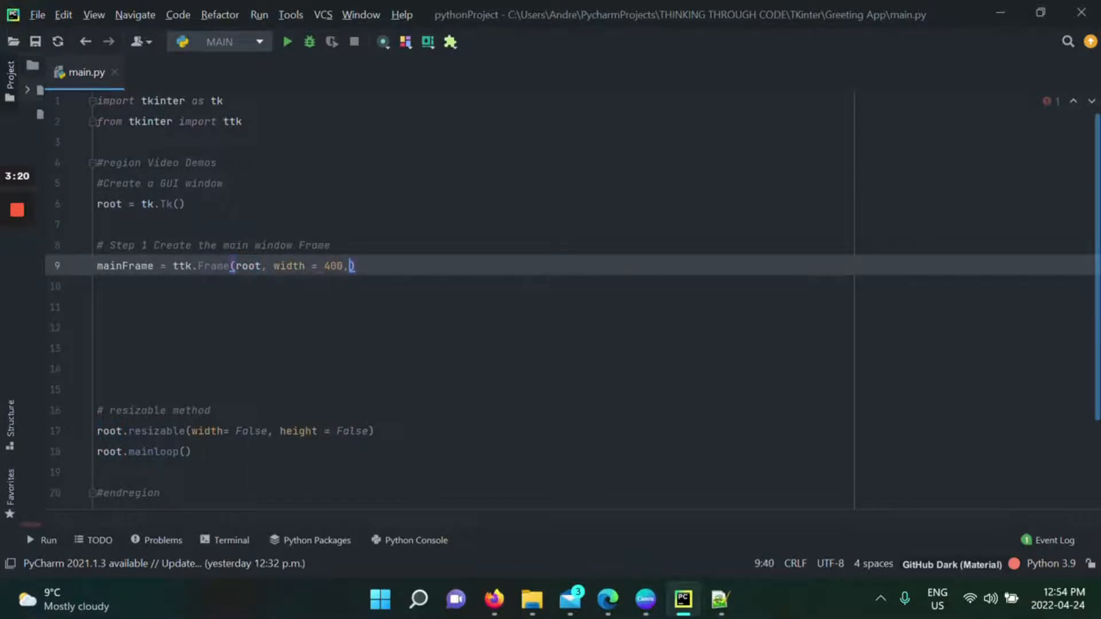
text(height = 4)
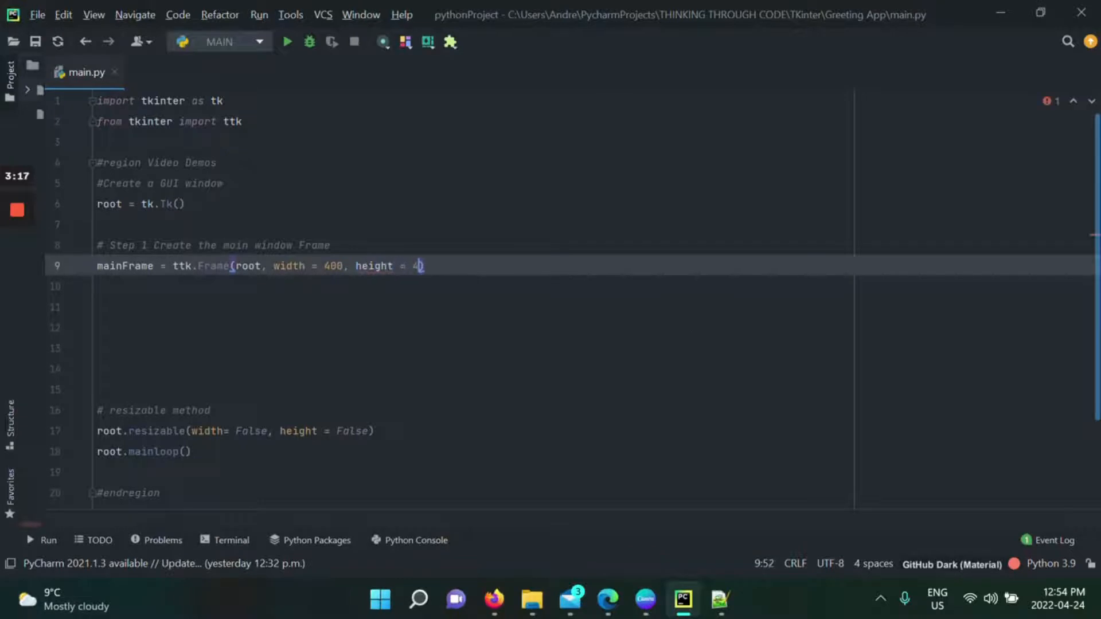
text(00))
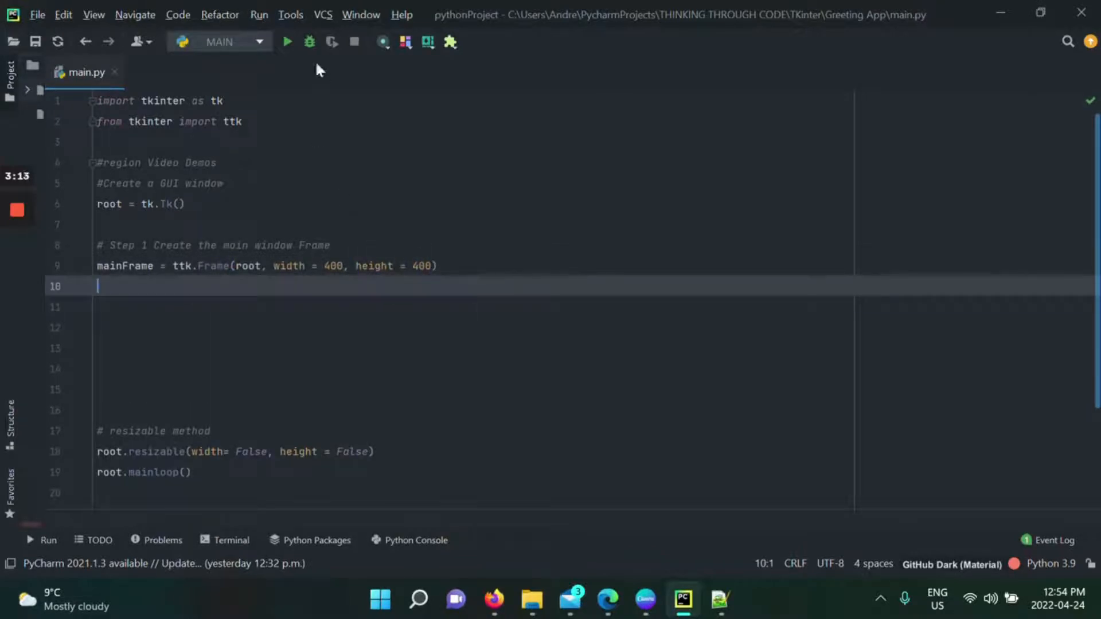
click(289, 41)
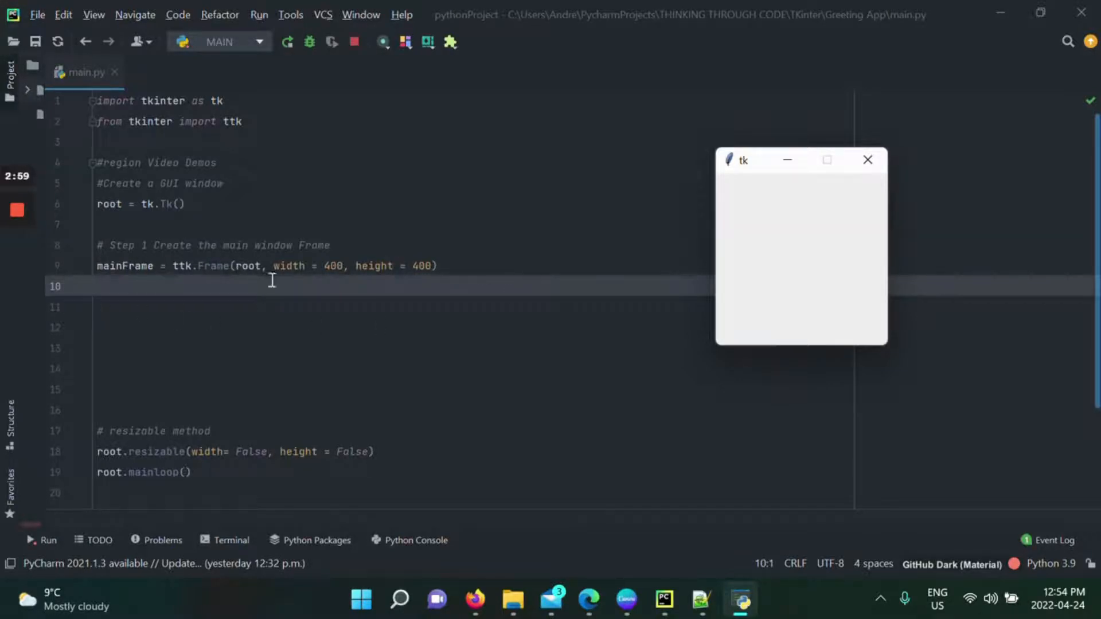
mouse_move(888, 198)
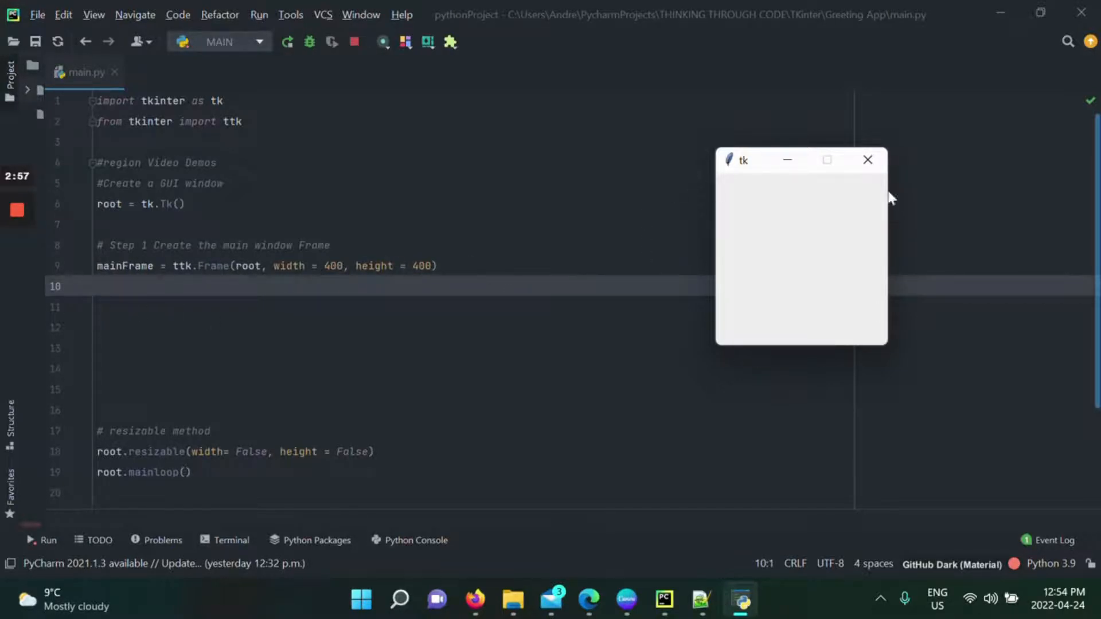
mouse_move(463, 319)
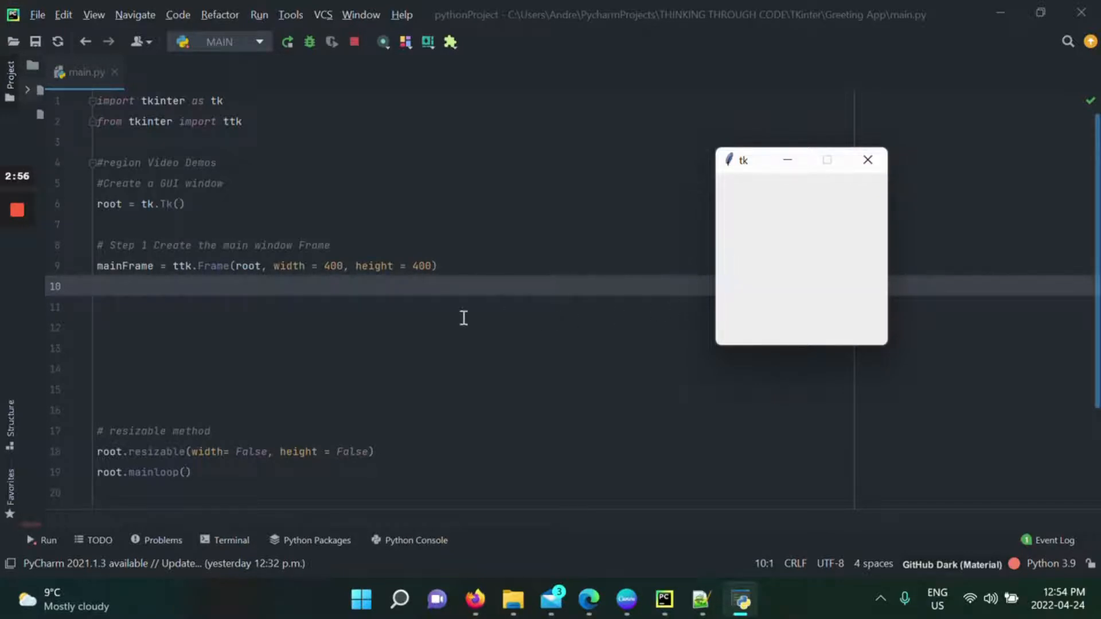
mouse_move(94, 268)
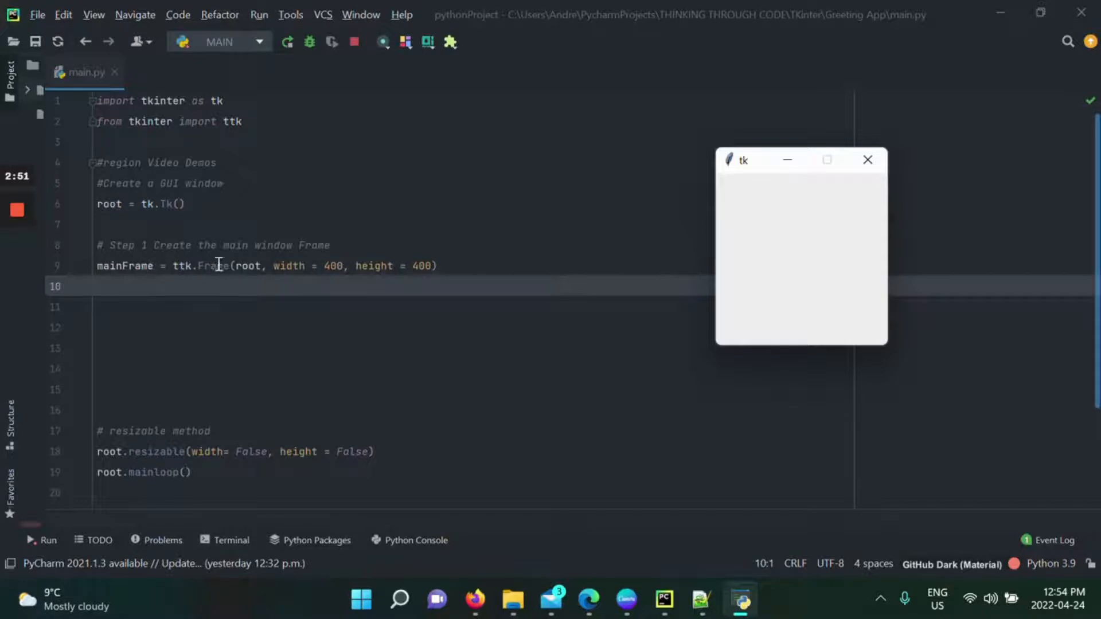
mouse_move(493, 267)
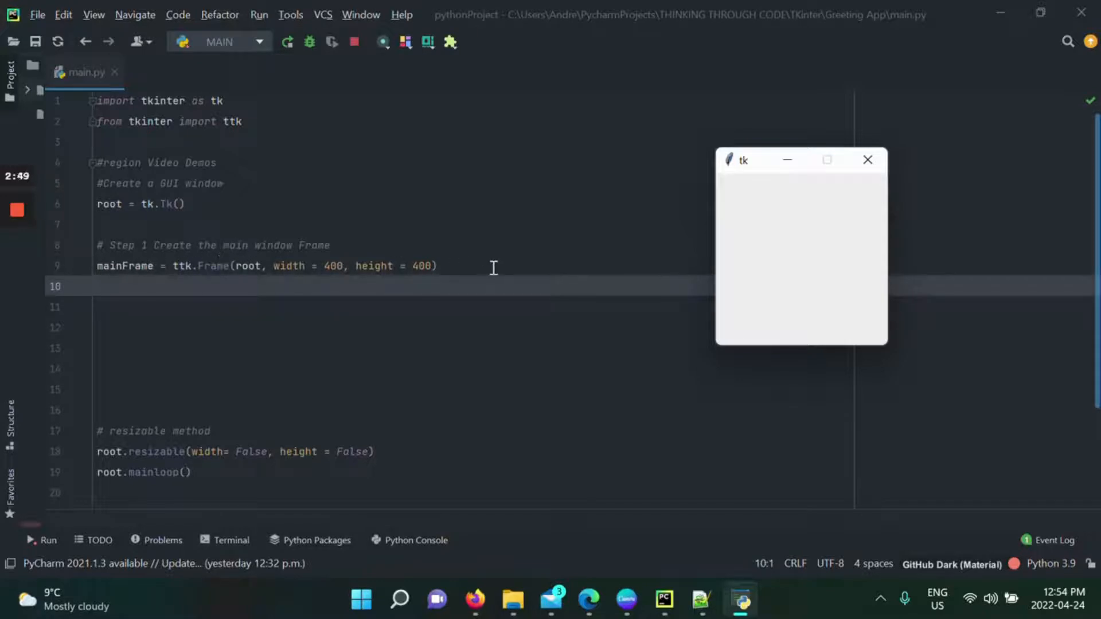
mouse_move(882, 248)
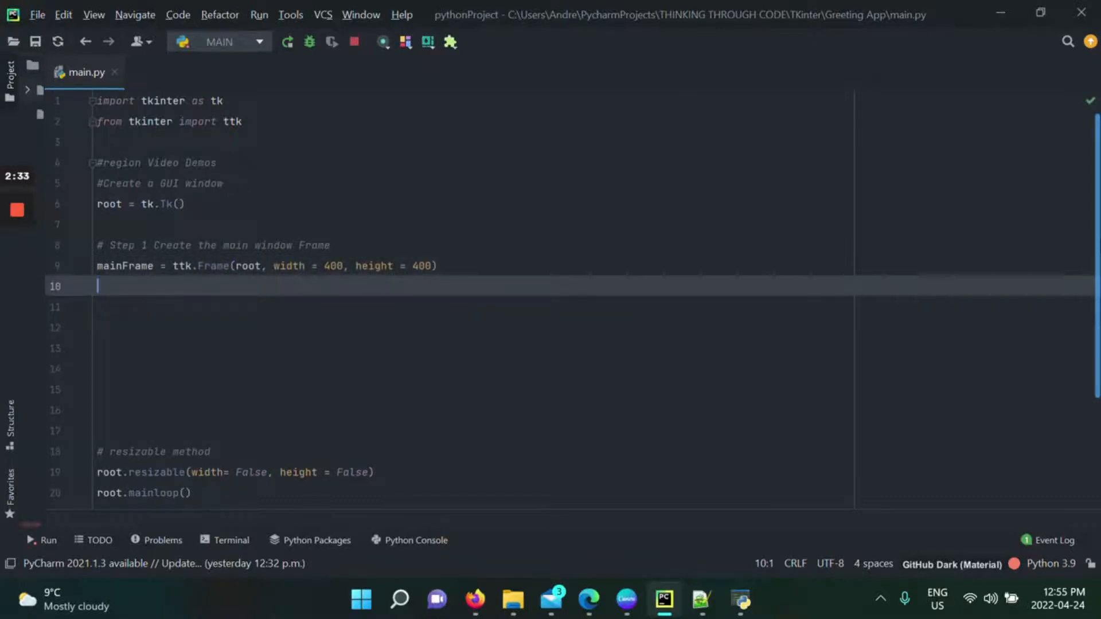
text(mainFrame.grid()
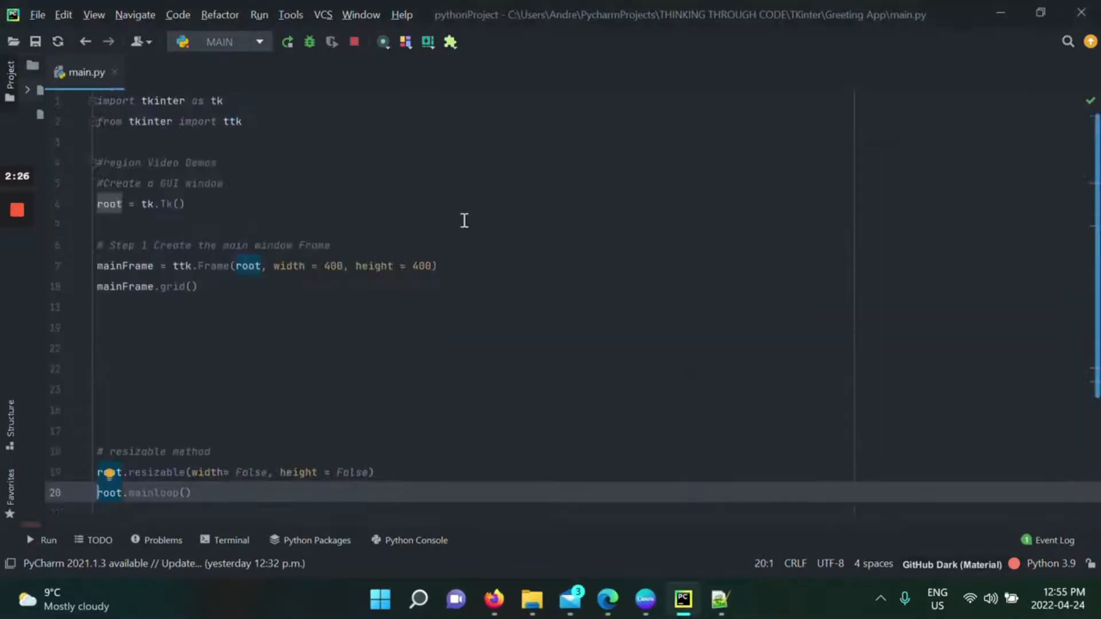
click(43, 540)
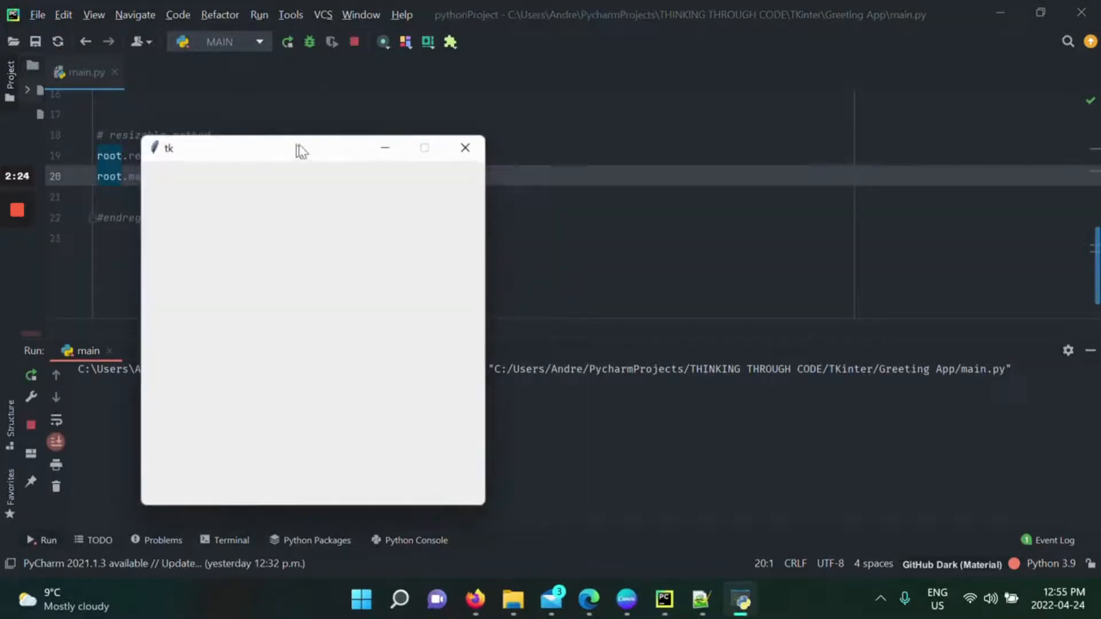
drag(300, 148, 883, 22)
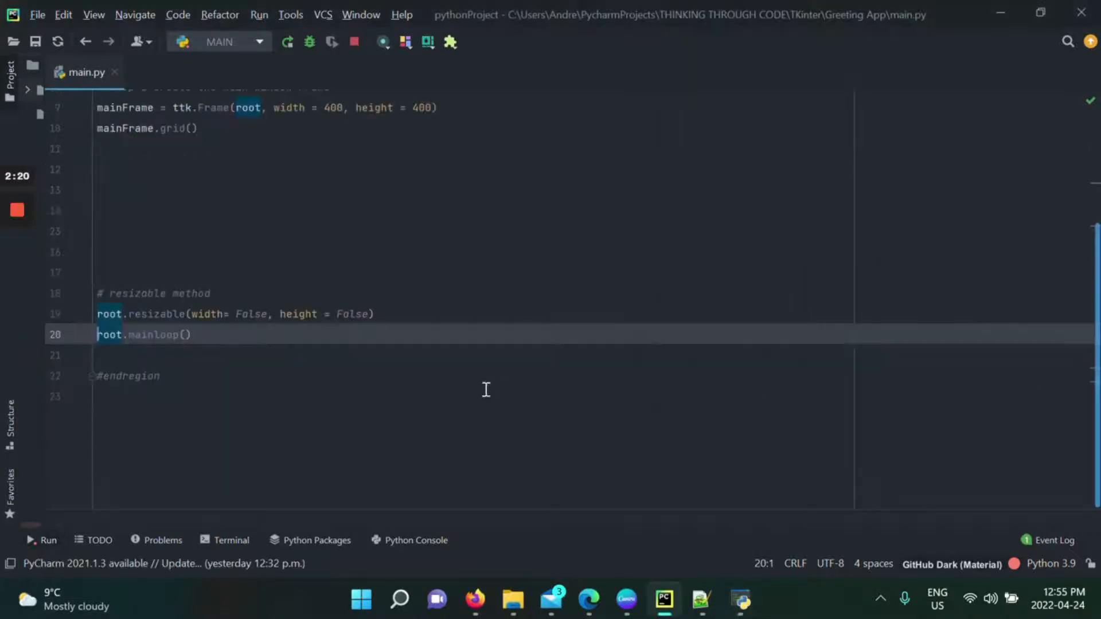
click(36, 539)
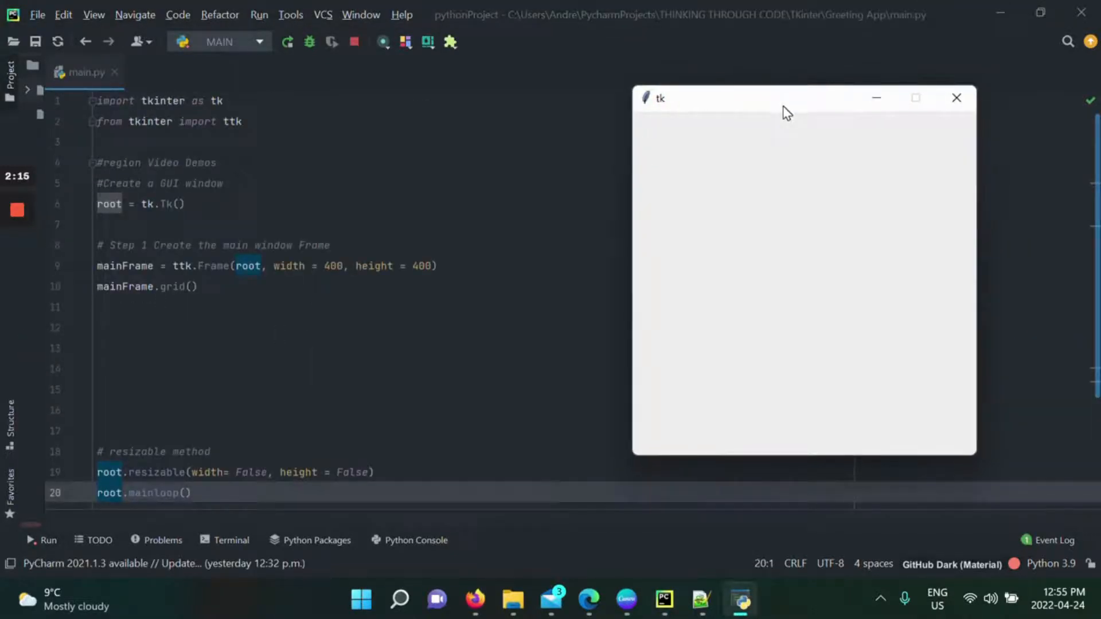
mouse_move(409, 191)
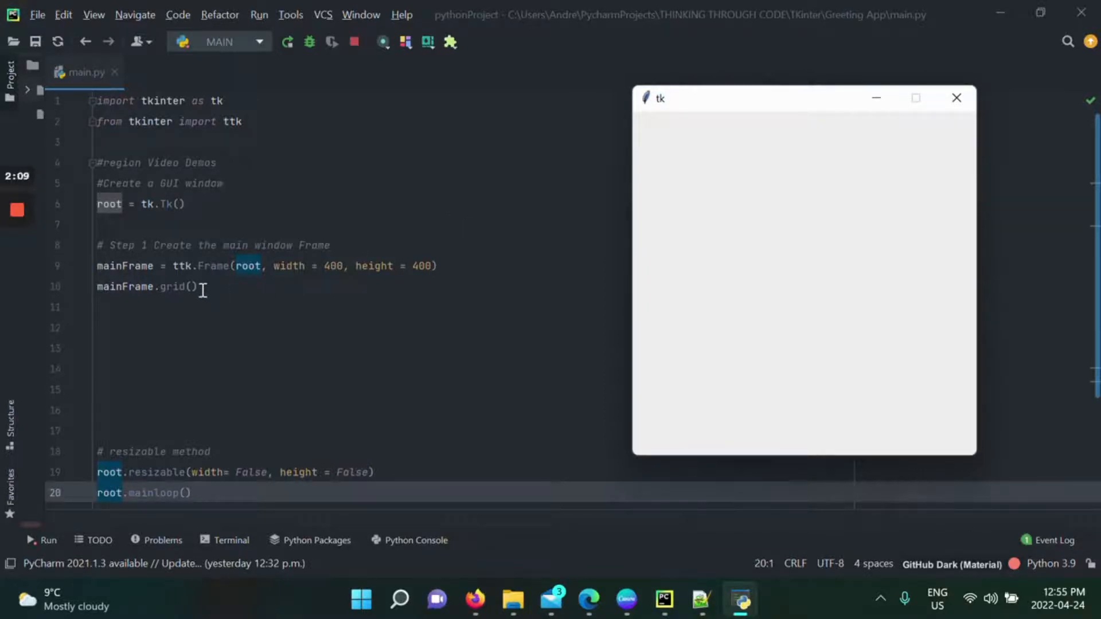
mouse_move(677, 199)
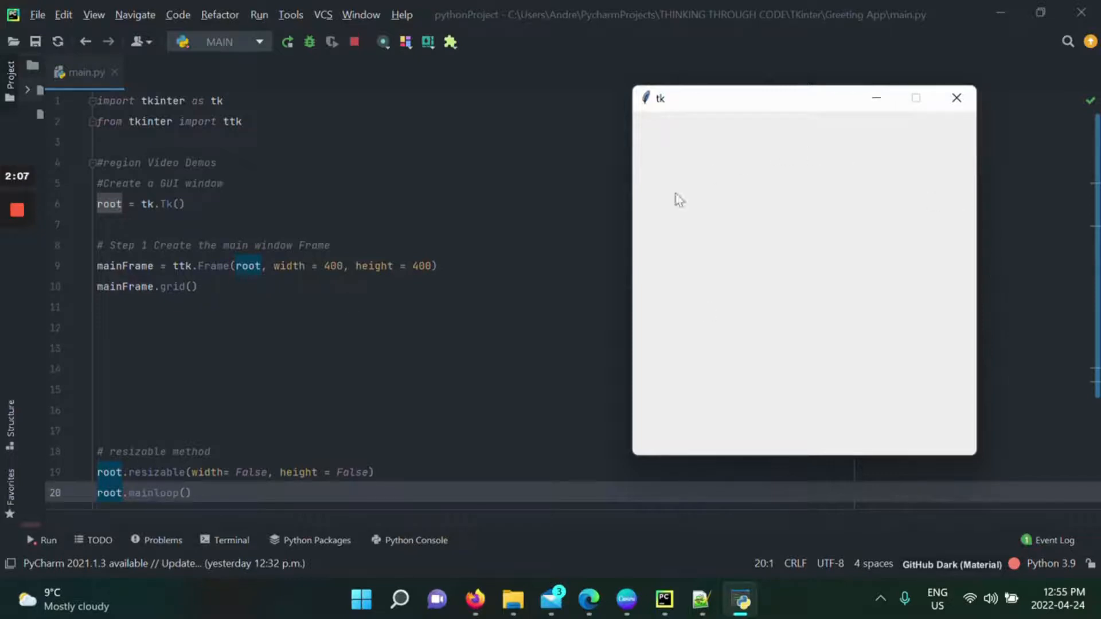
mouse_move(886, 368)
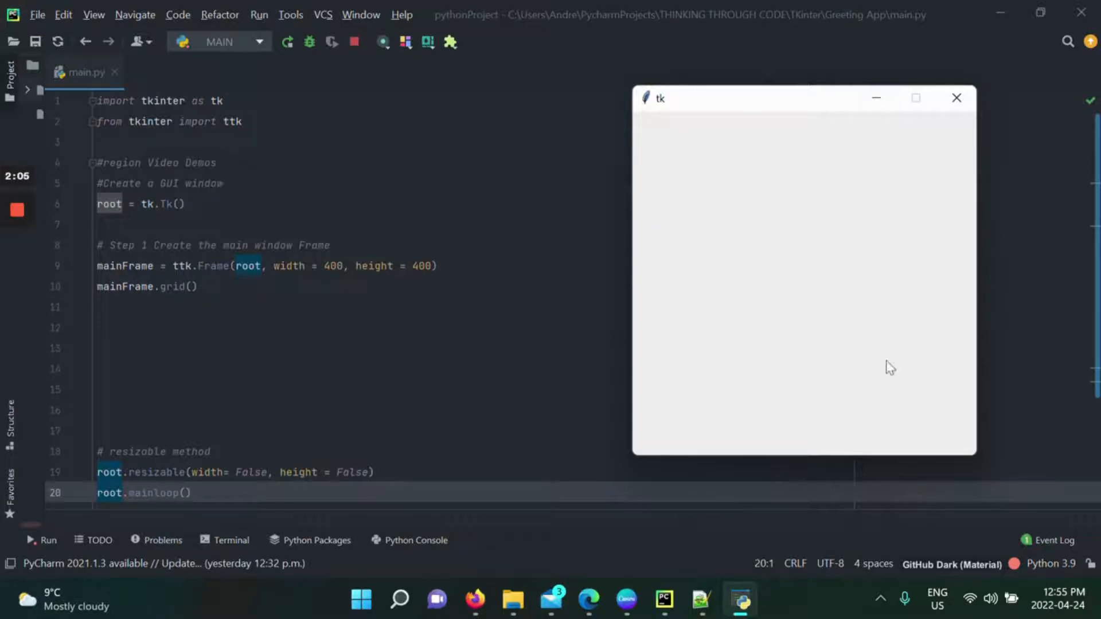
mouse_move(662, 213)
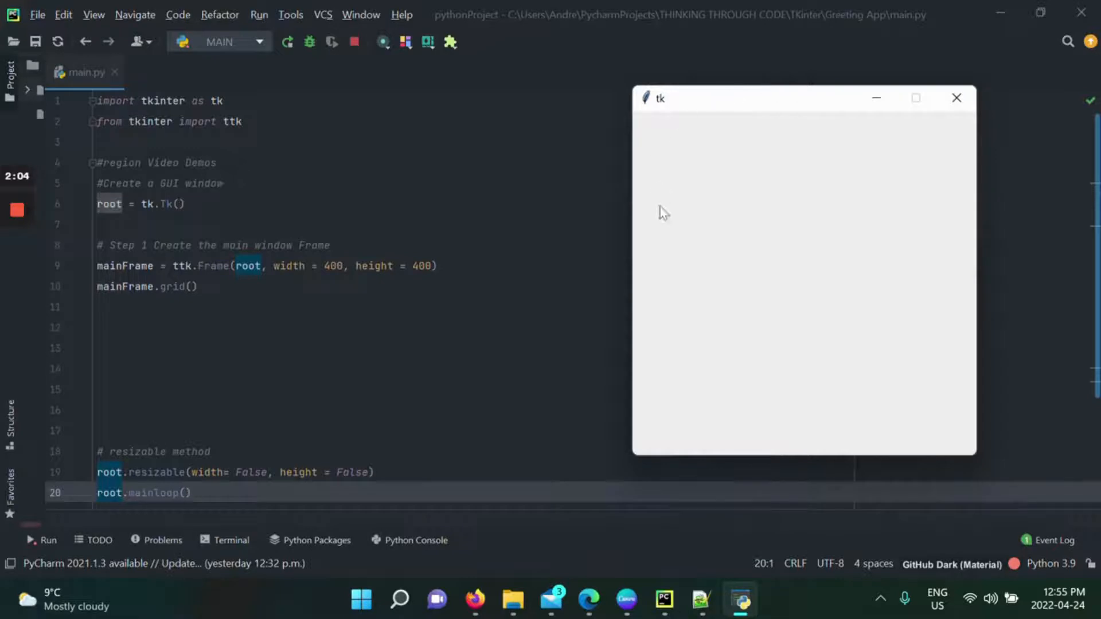
mouse_move(671, 239)
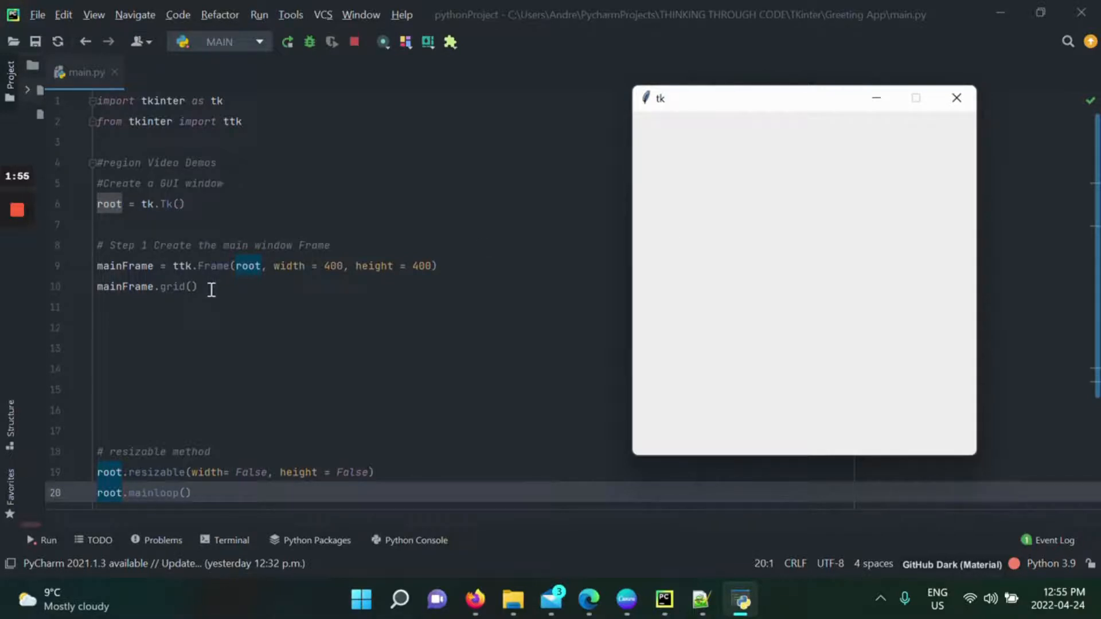
mouse_move(198, 265)
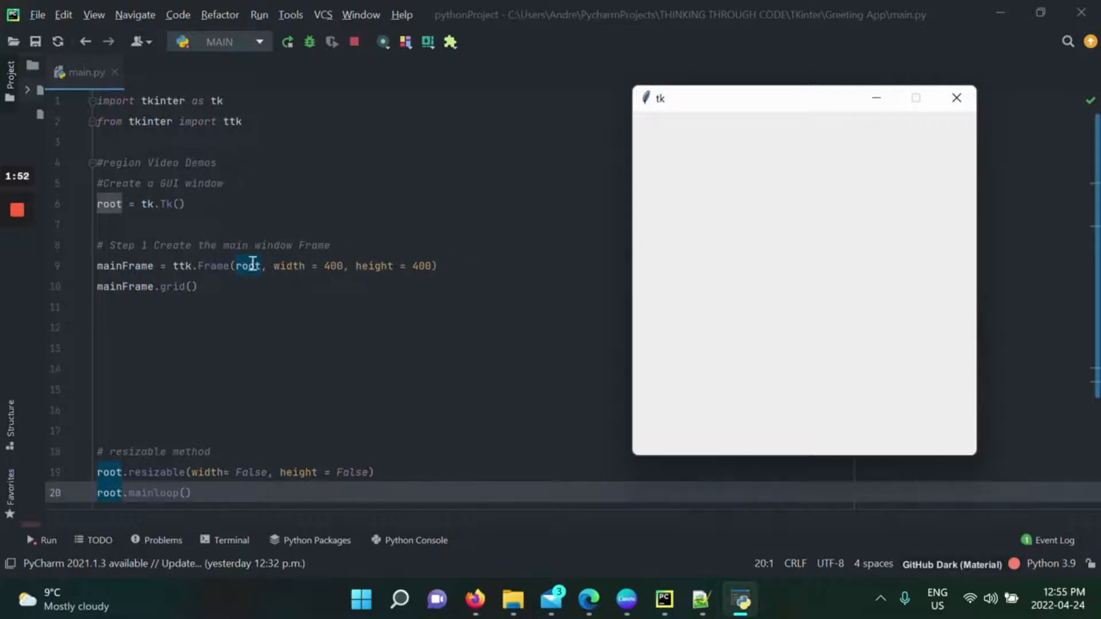
mouse_move(220, 266)
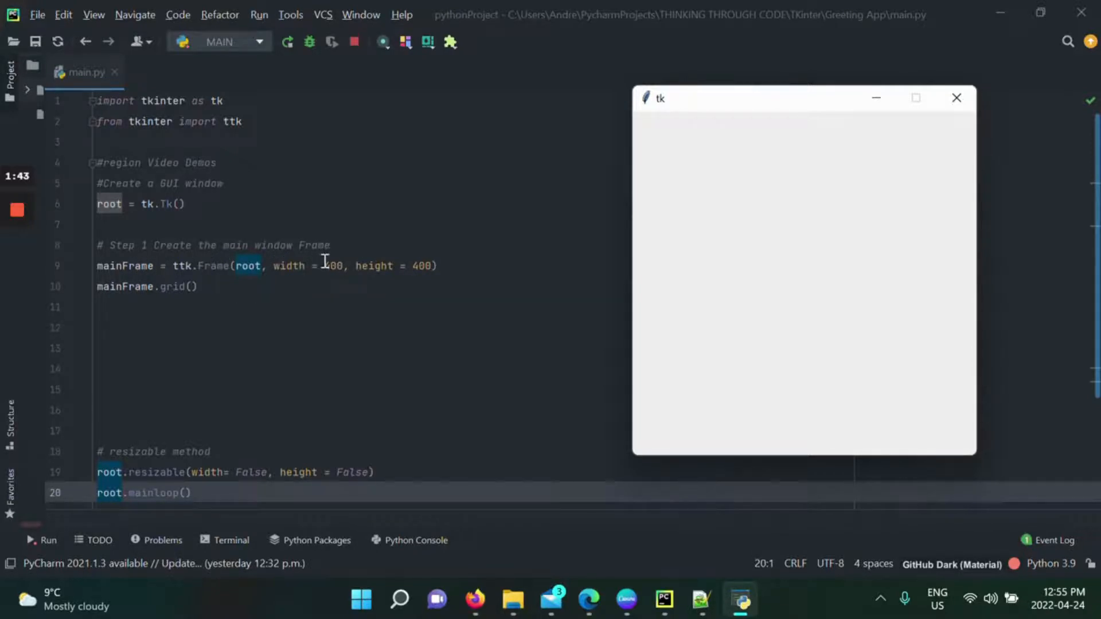
mouse_move(313, 273)
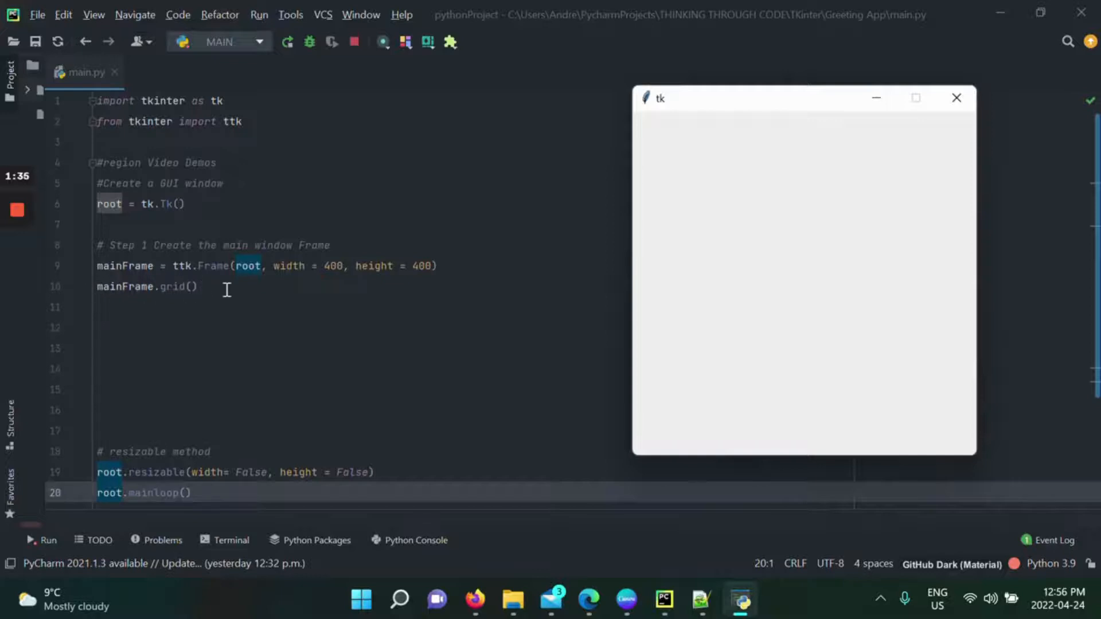
mouse_move(206, 286)
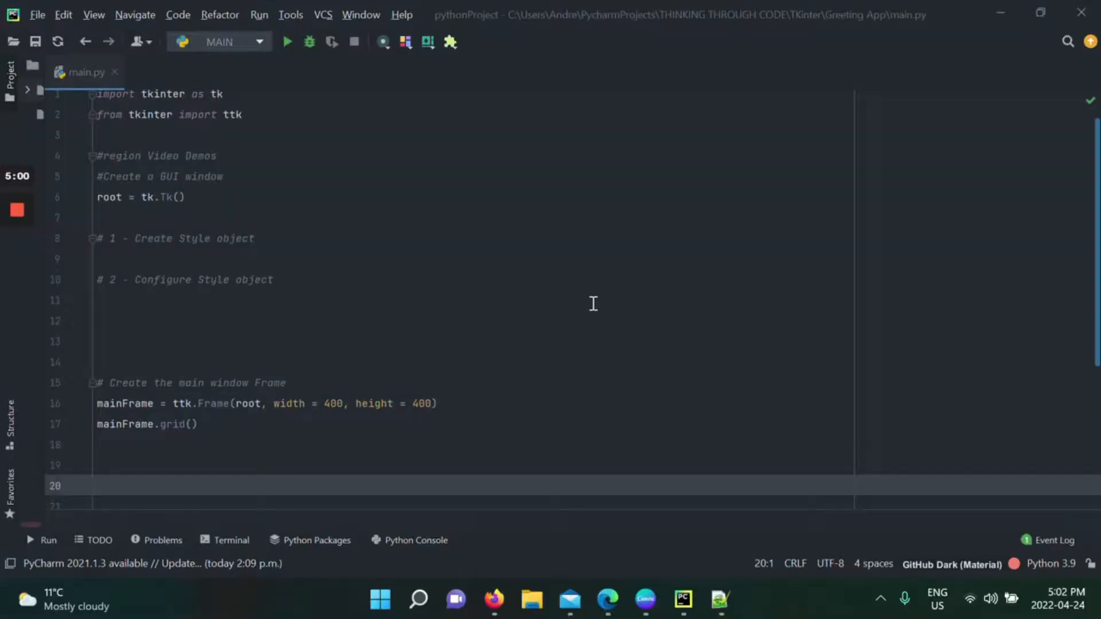
mouse_move(627, 289)
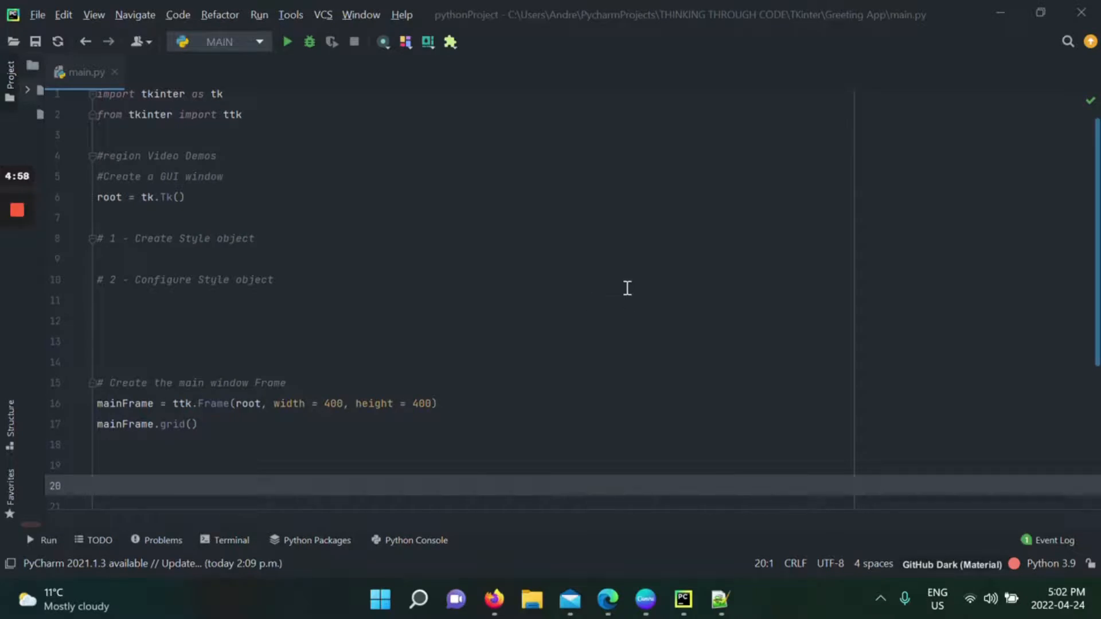
Run the script with the new Style comments to show the 400x400 window.
click(288, 41)
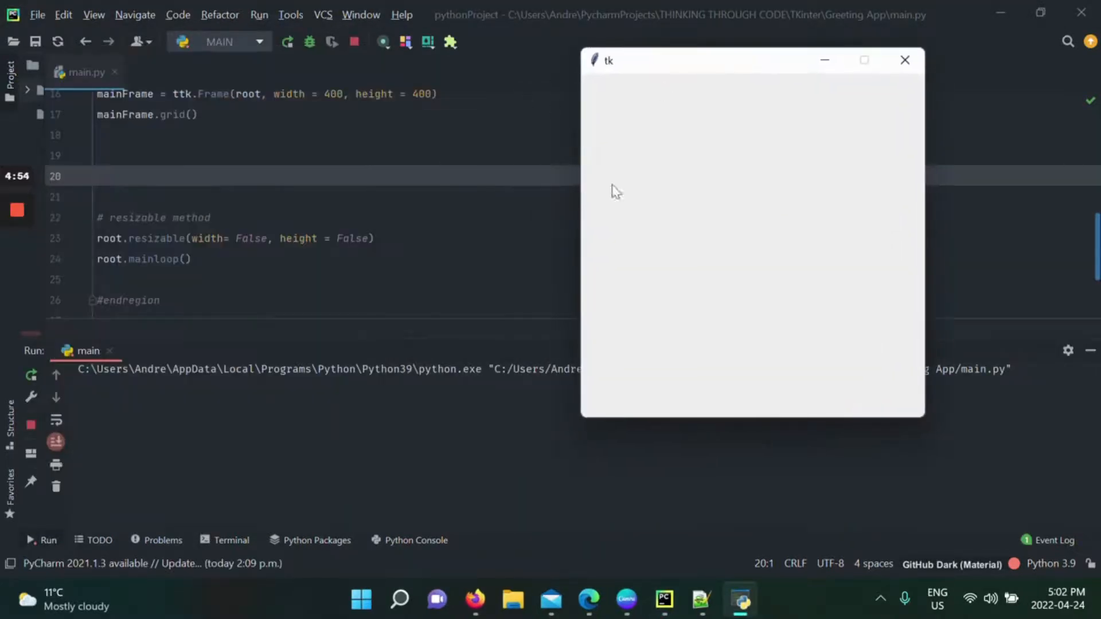
click(905, 60)
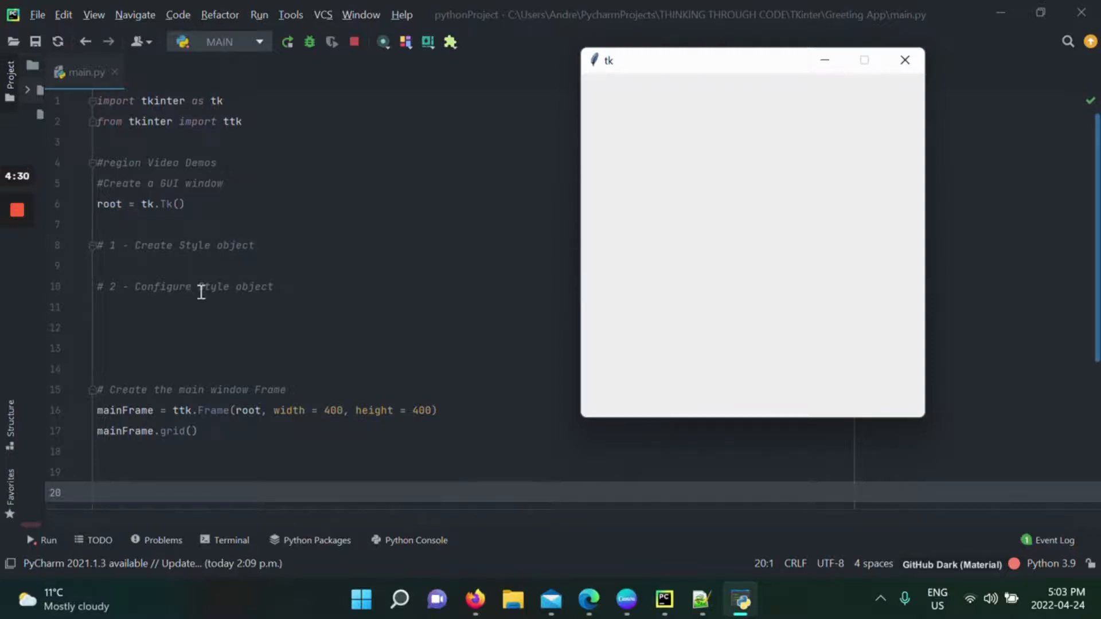
mouse_move(358, 263)
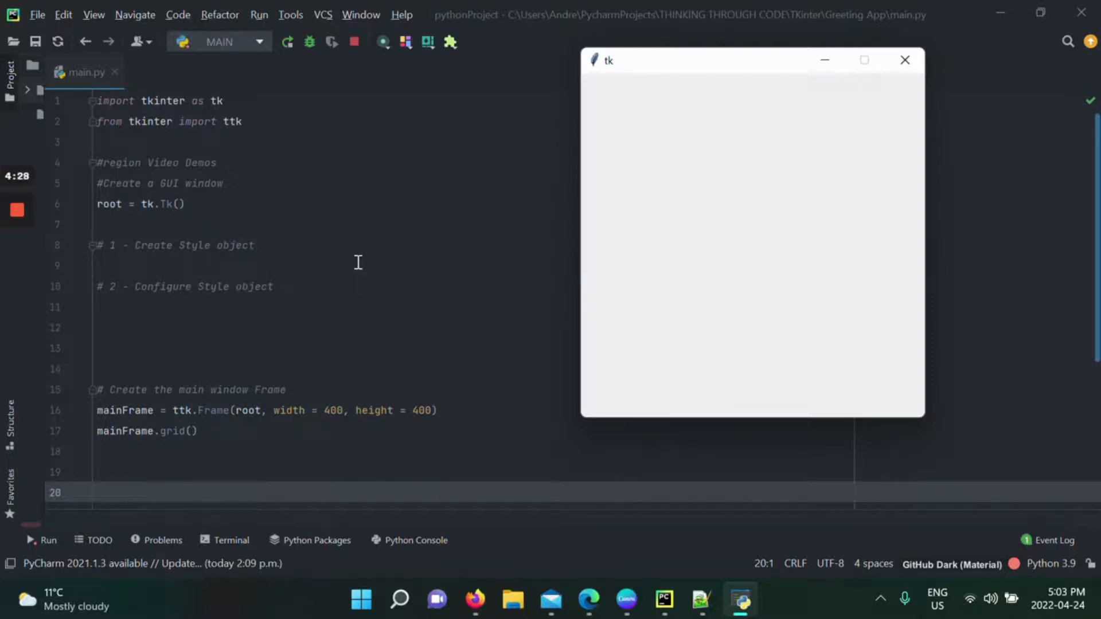
Close the window, then write s = ttk.Style() and s.configure('mainFrame.TFrame', background='blue').
click(904, 59)
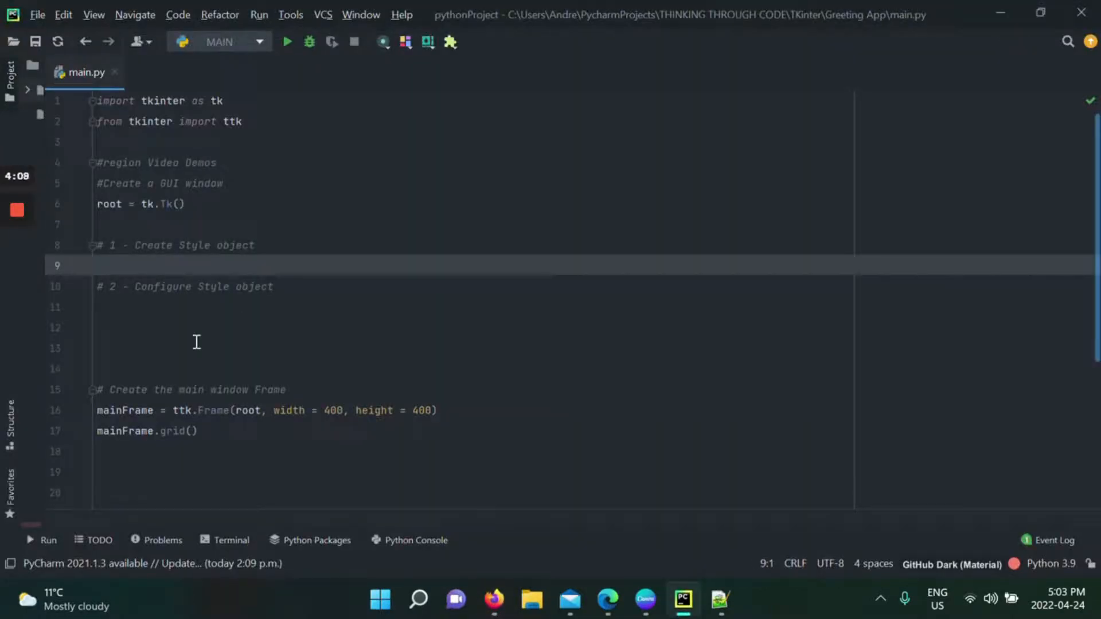
text(s =)
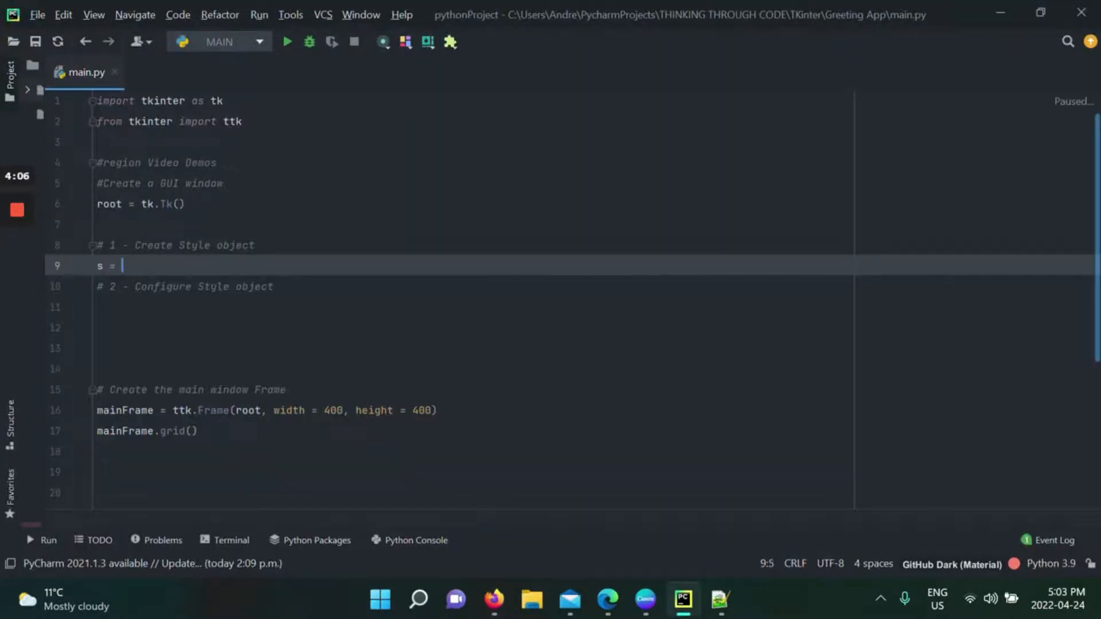
text(ttk.Style()
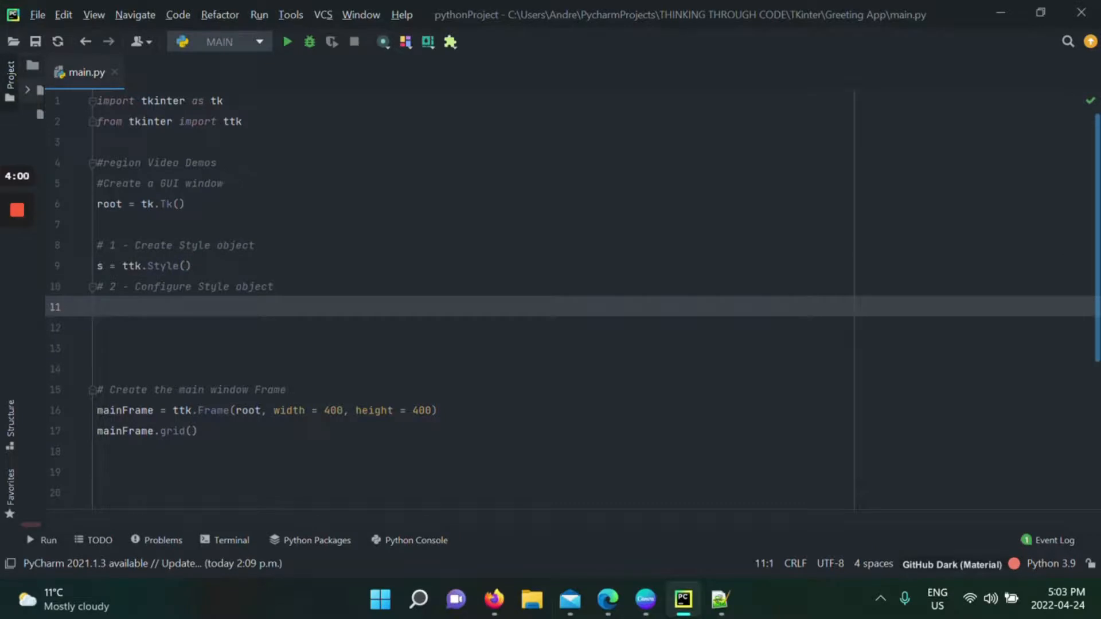
text(s.confi)
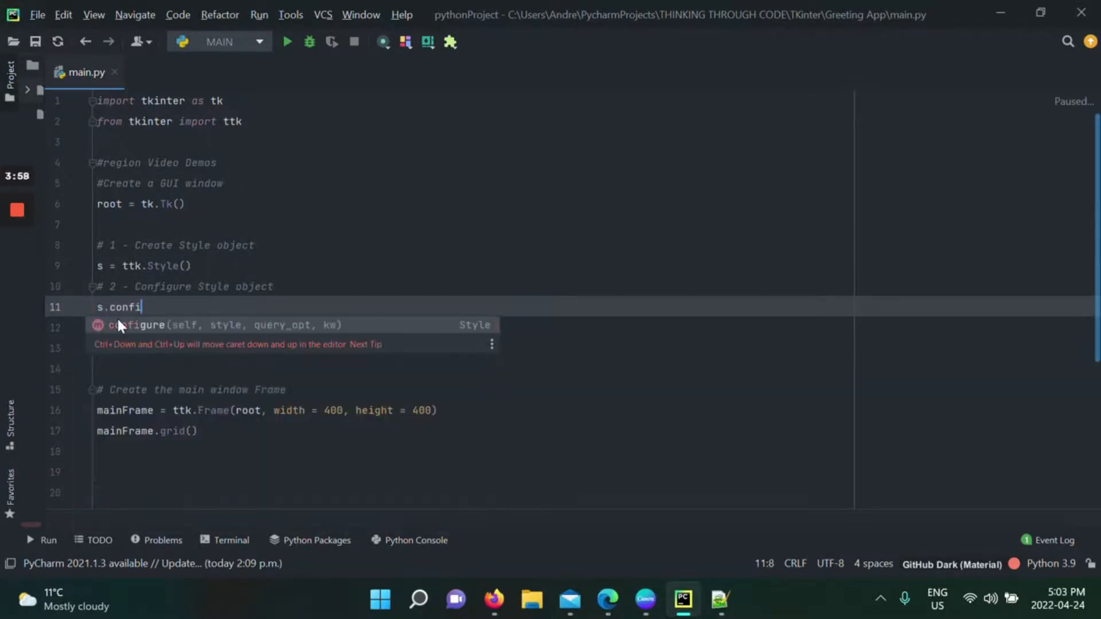
text(gure)
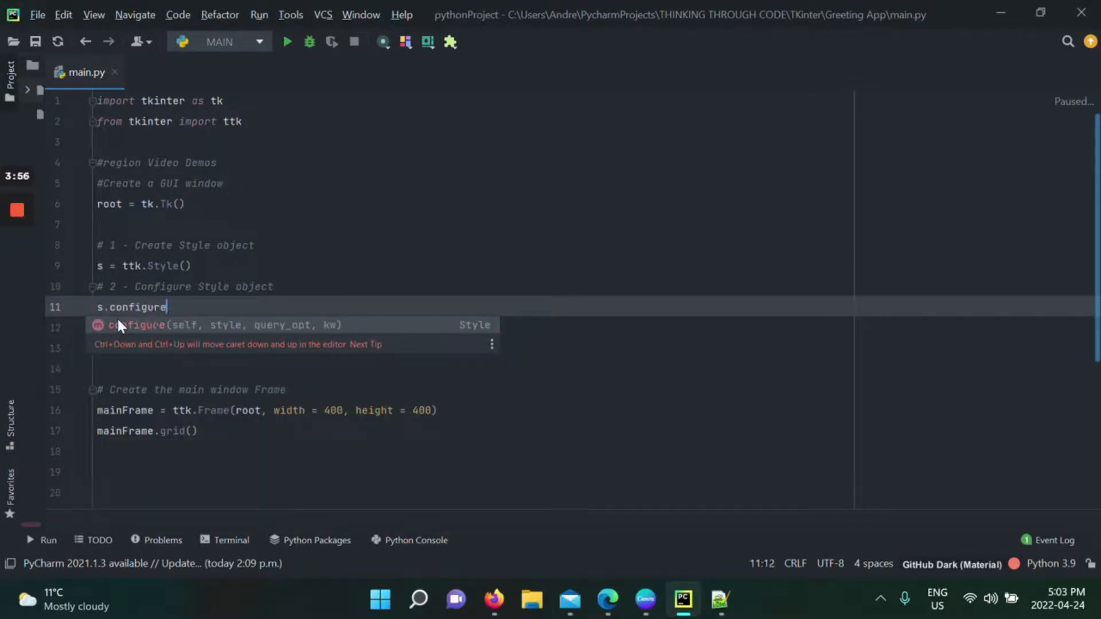
text((')
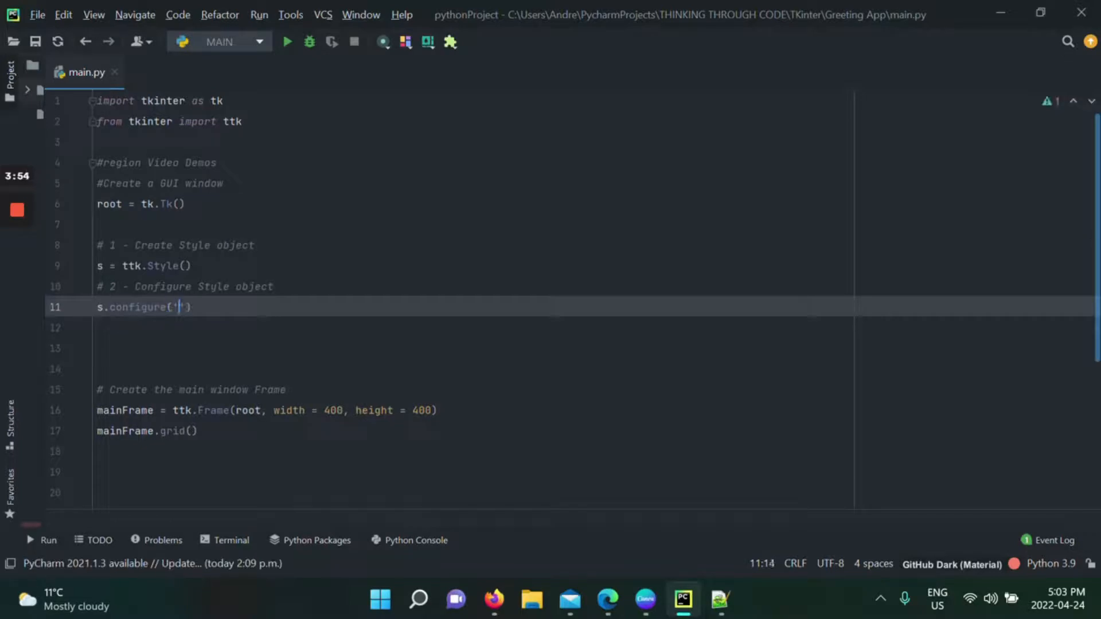
text(mainFrame.)
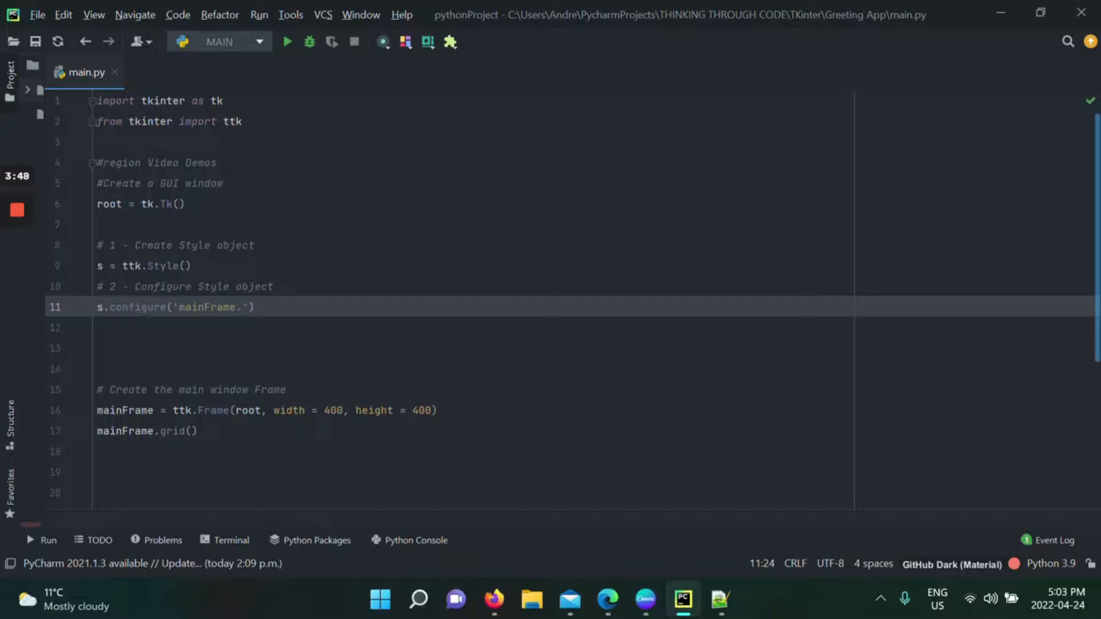
text(TFrame', background = 'blue)
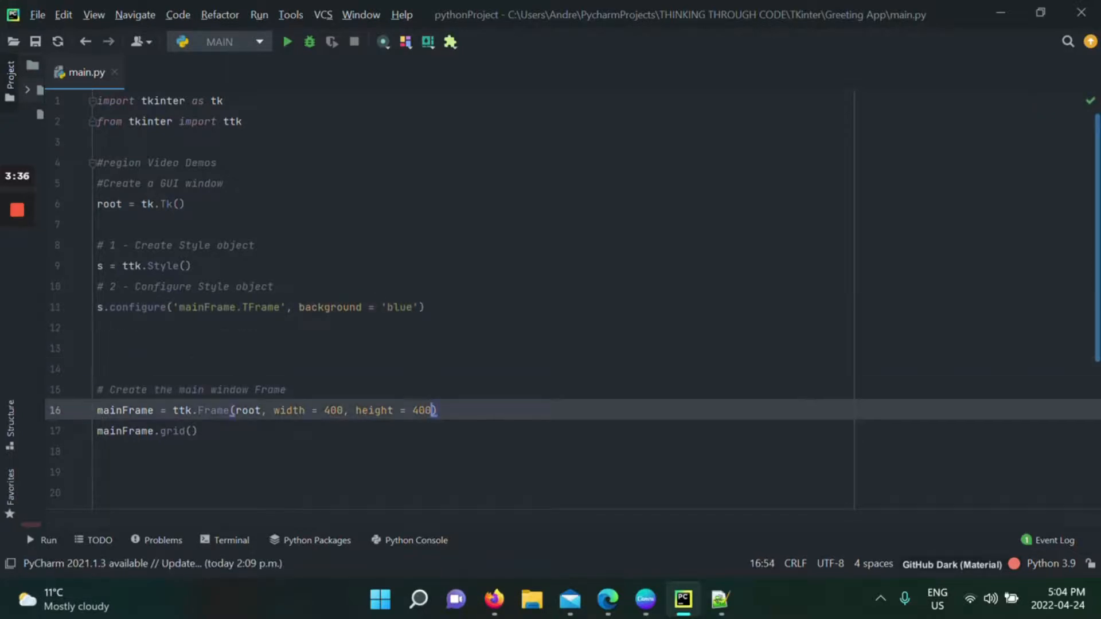
text(,)
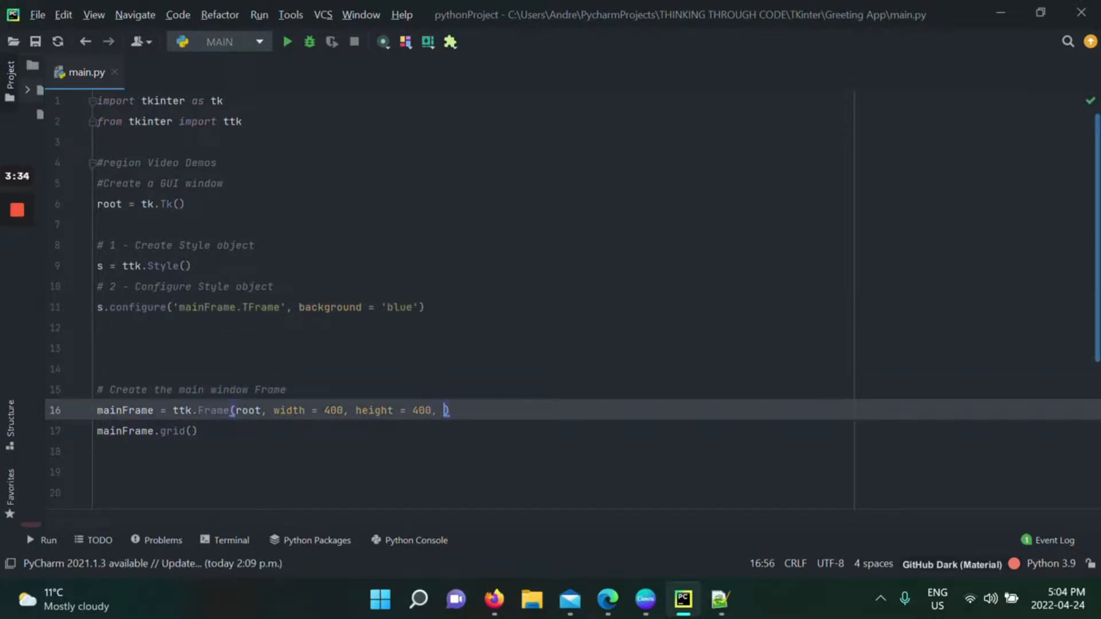
Add style='mainFrame.TFrame' as an argument to the mainFrame Frame.
text(style=)
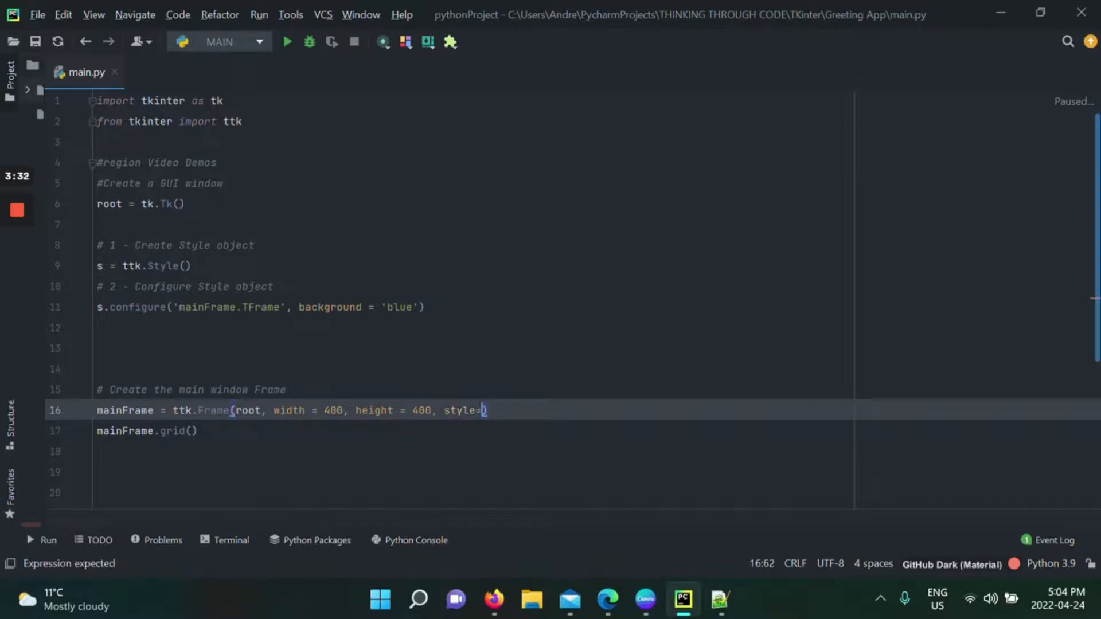
text('')
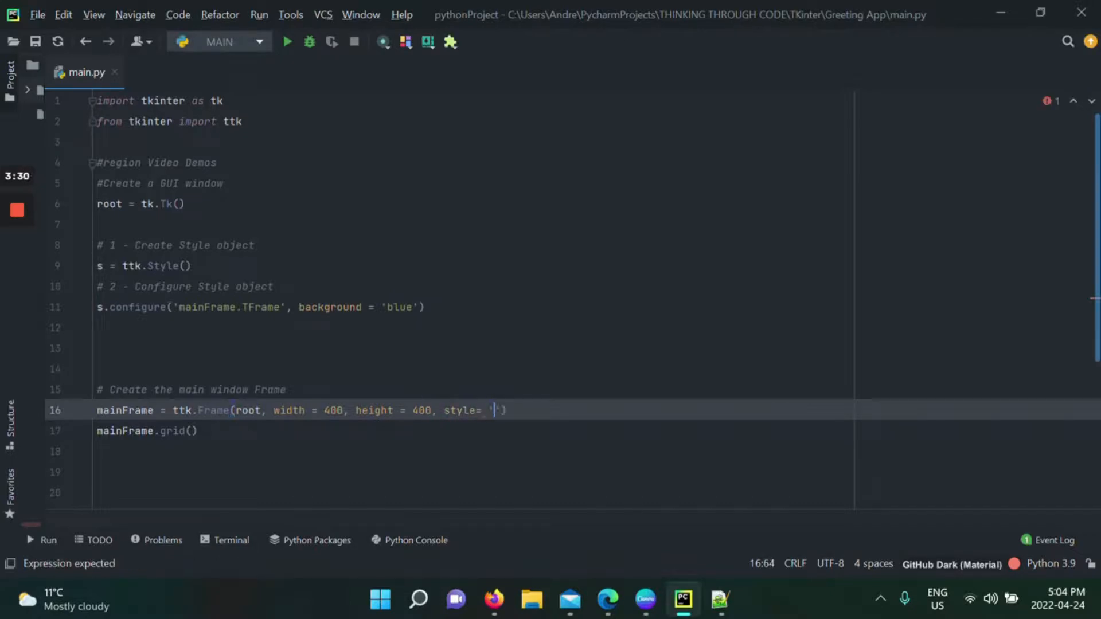
text(mainFrame.T)
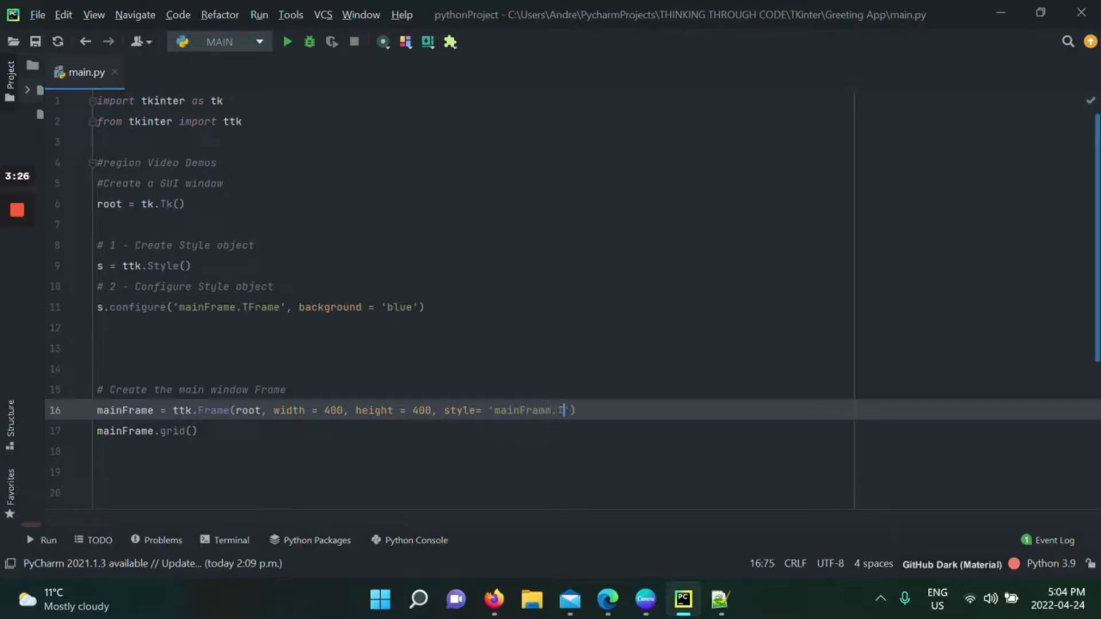
text(Framm)
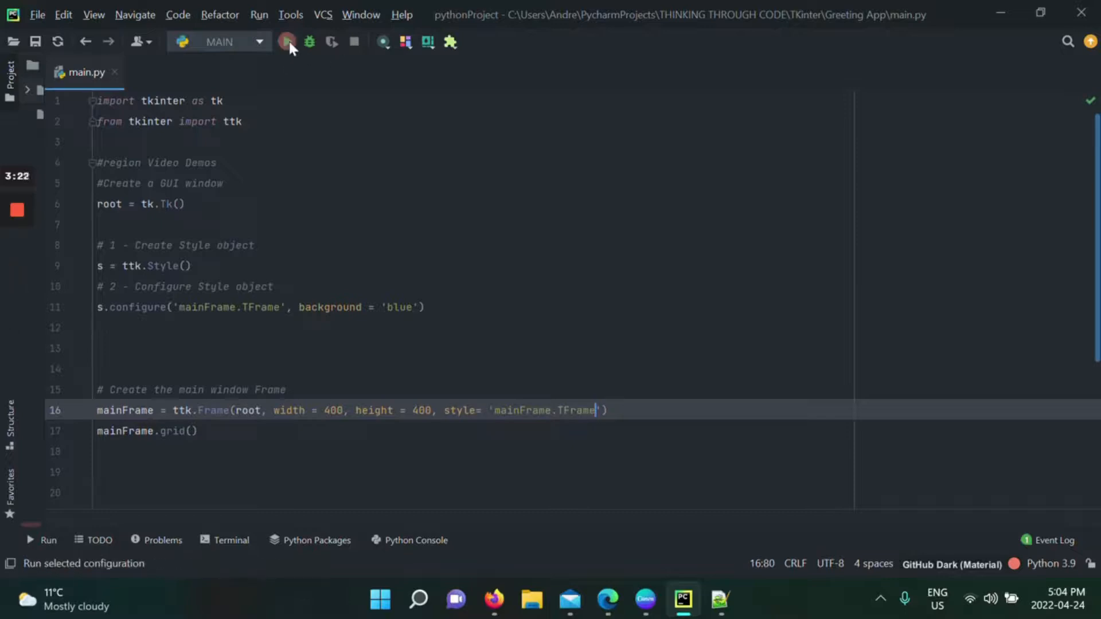
Run the script to preview the solid blue frame, then close the window.
click(287, 42)
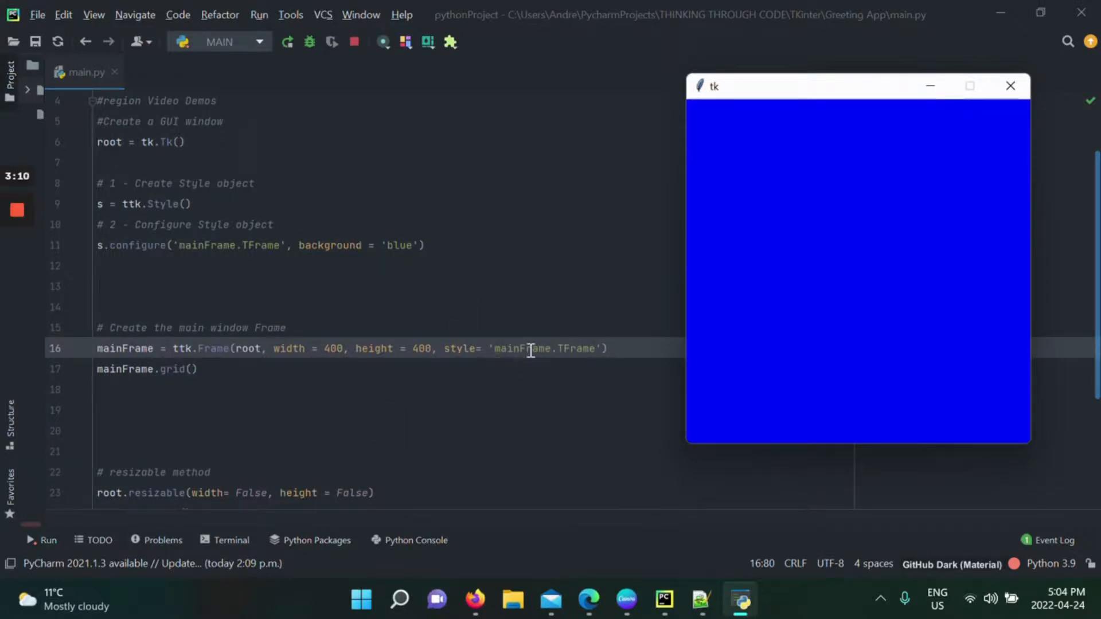
mouse_move(865, 124)
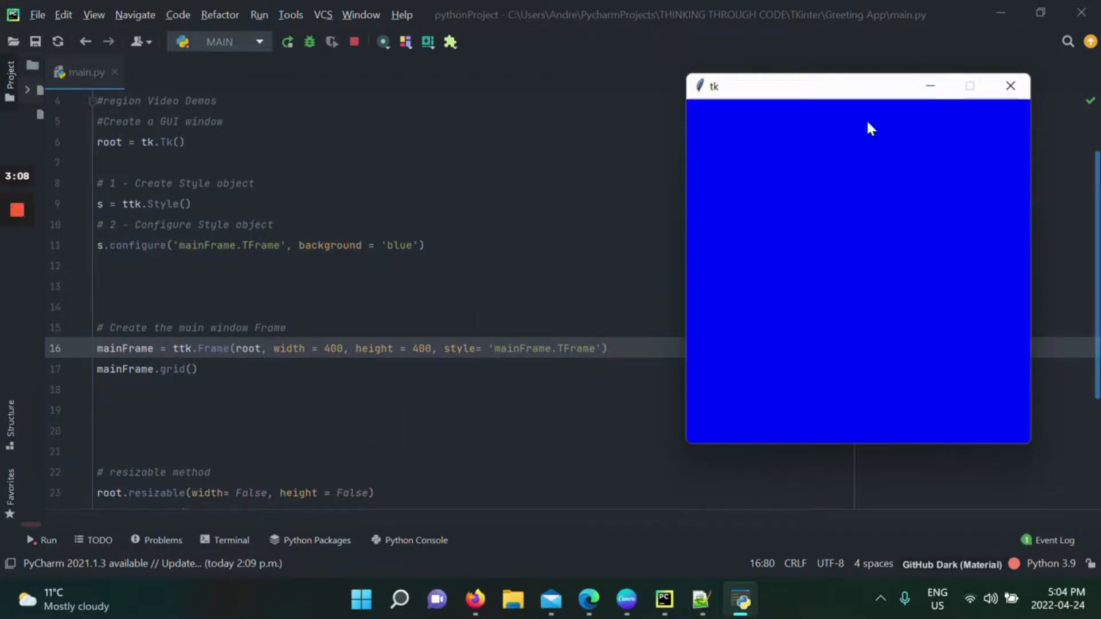
click(1010, 85)
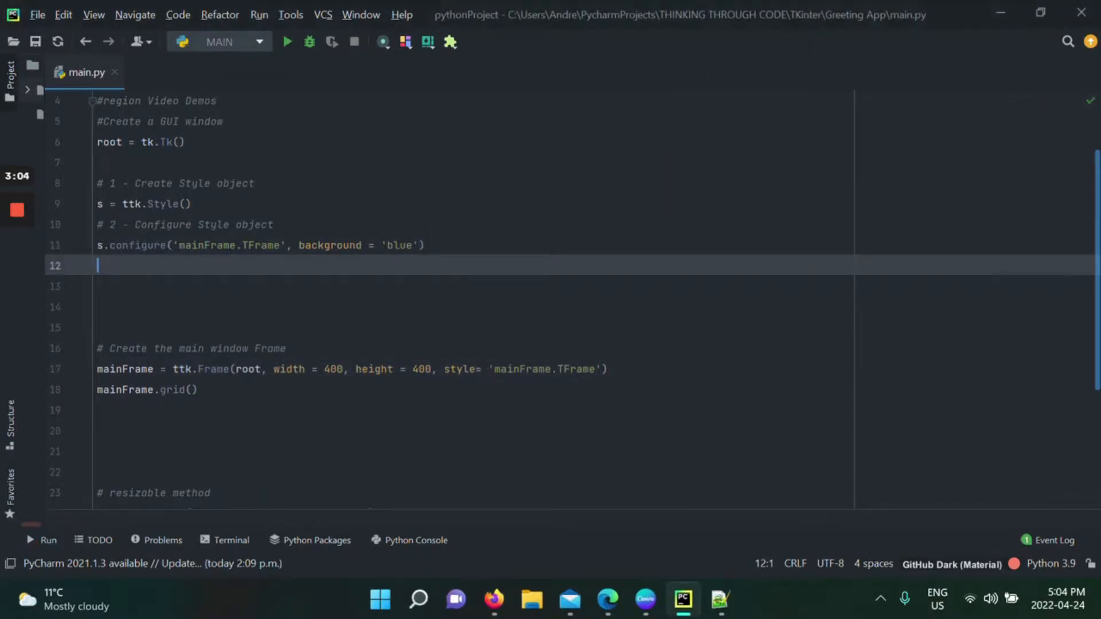
Start a second s.configure call for 'mainFrame2.TFrame' with a background argument.
text(s.configure(')
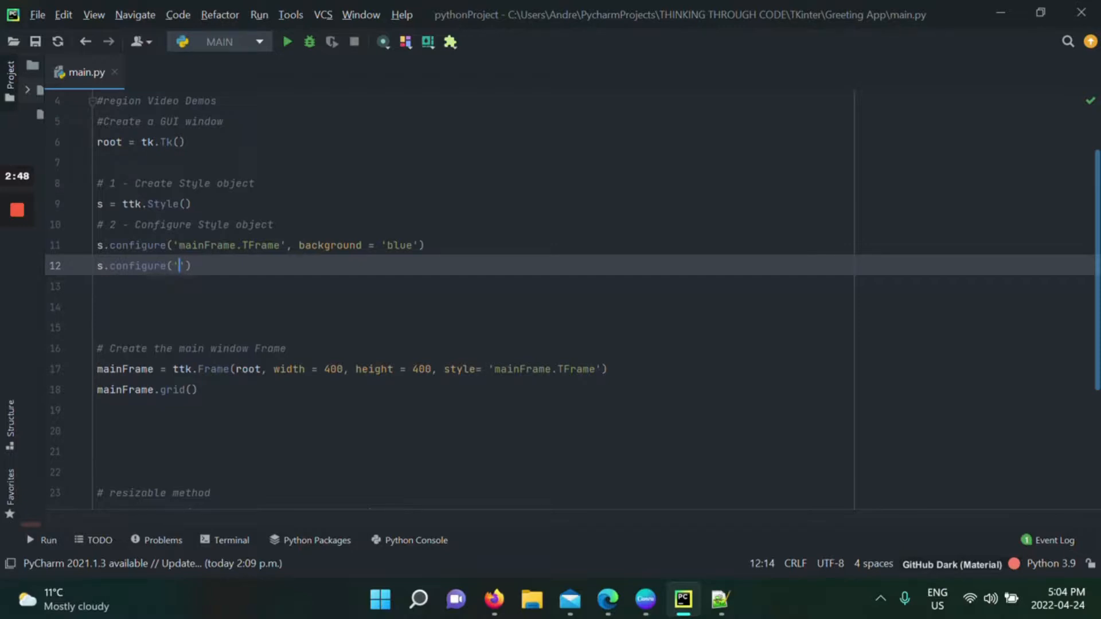
text(mainFrame)
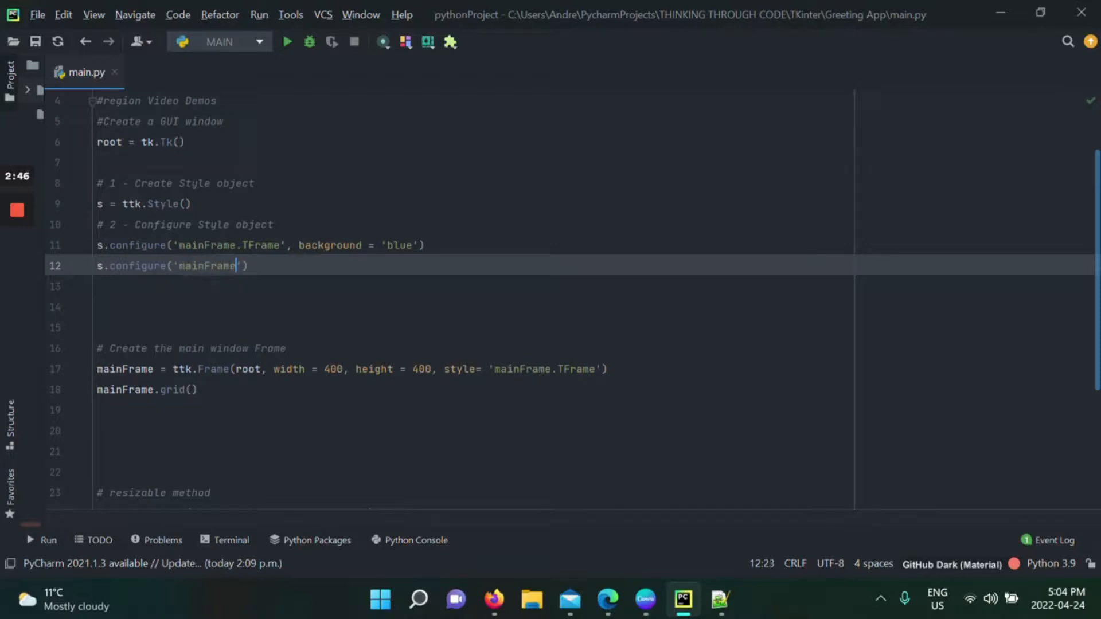
text(2.)
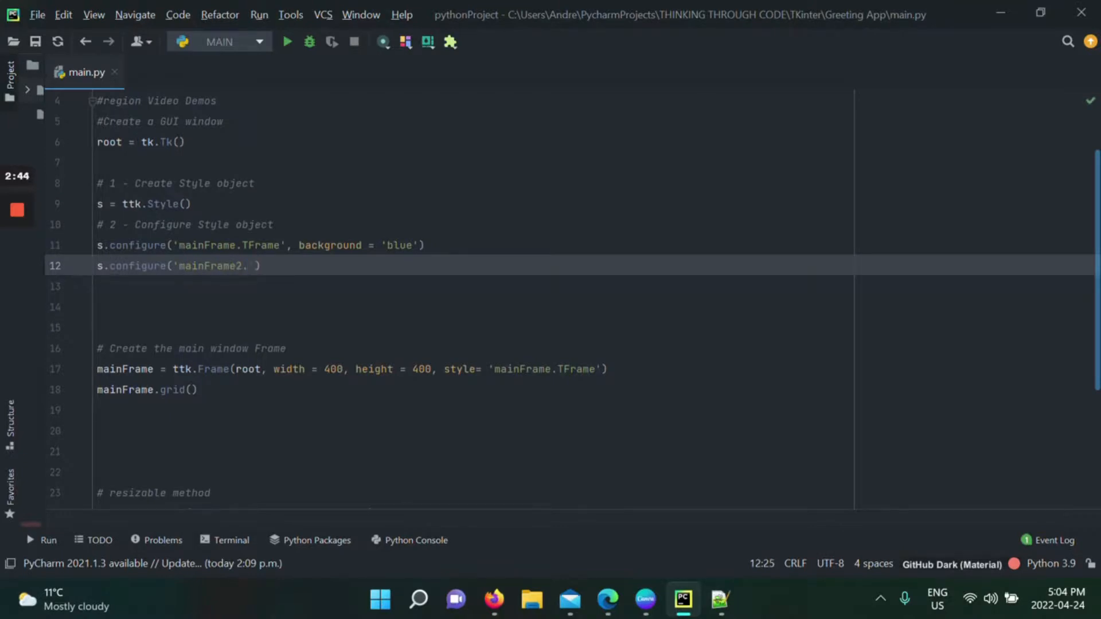
text(TFrame)
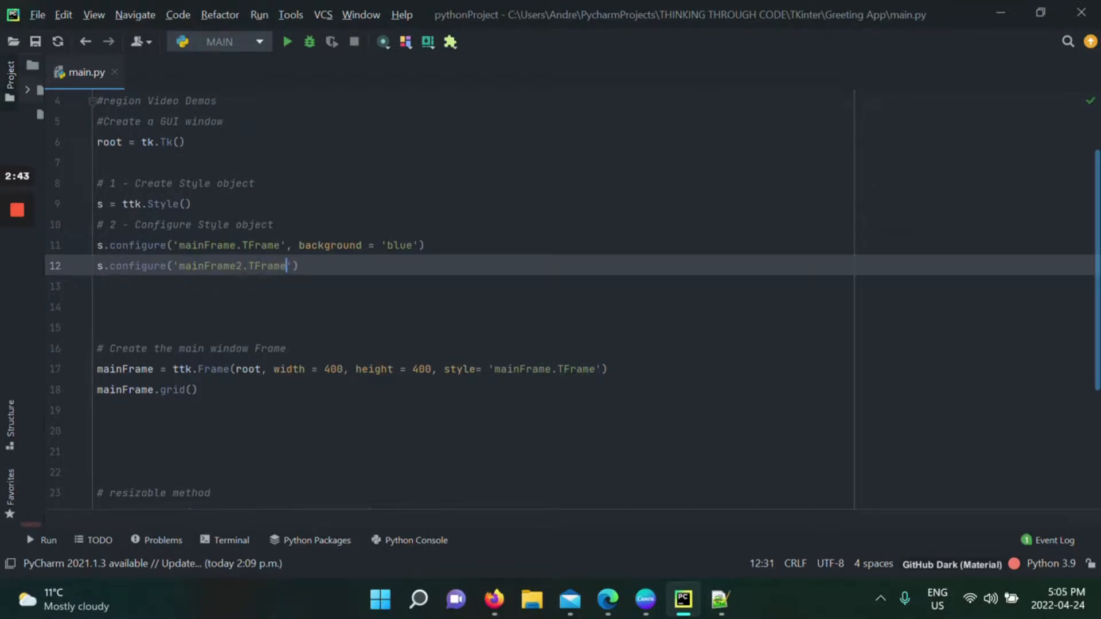
text(, backgrou)
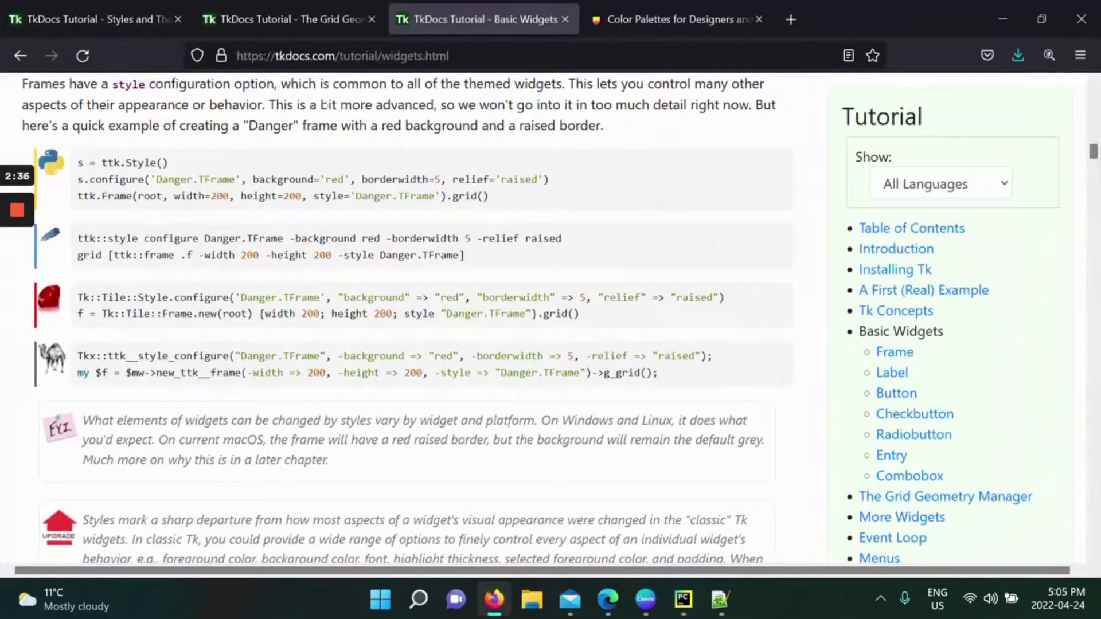
Browse Color Hunt's new palettes to find the soft green hex code #9FC088.
click(673, 19)
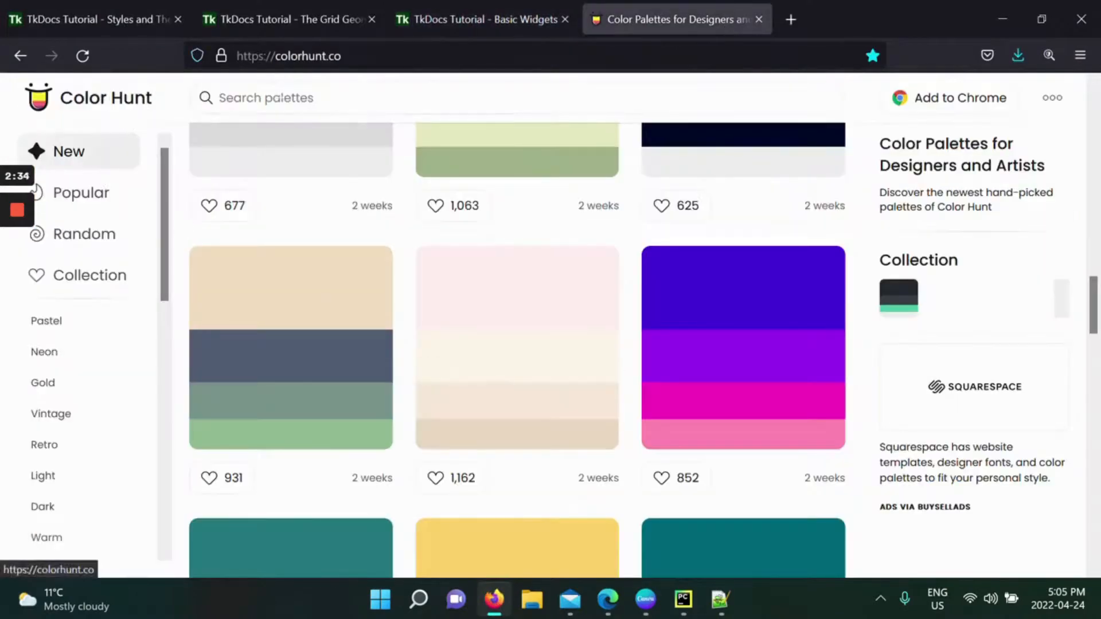
mouse_move(498, 273)
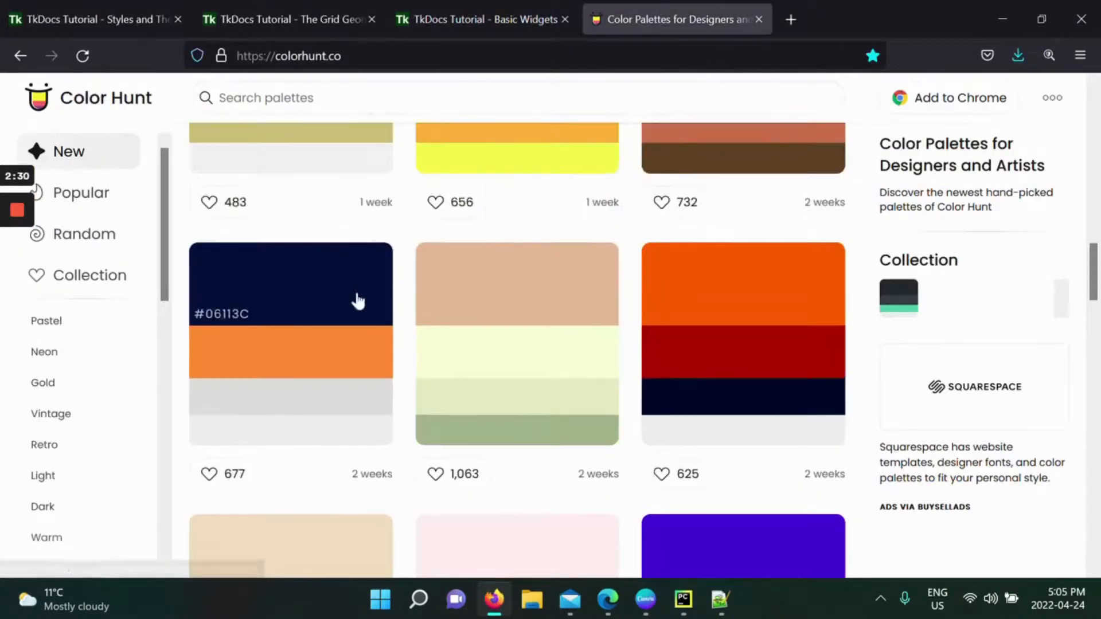
scroll(down, 3)
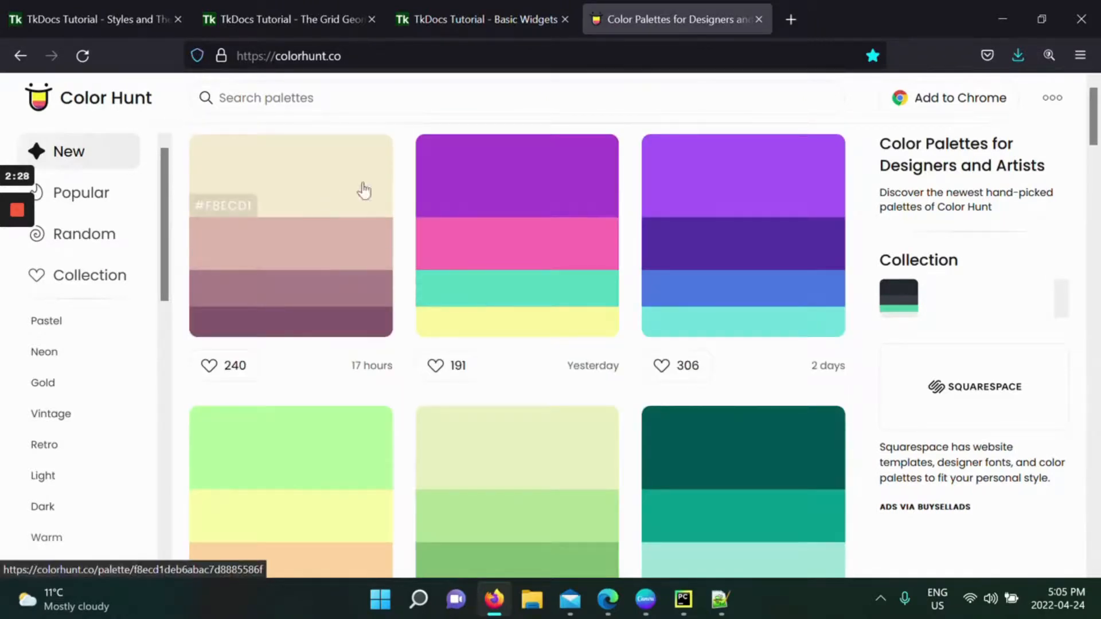
mouse_move(760, 202)
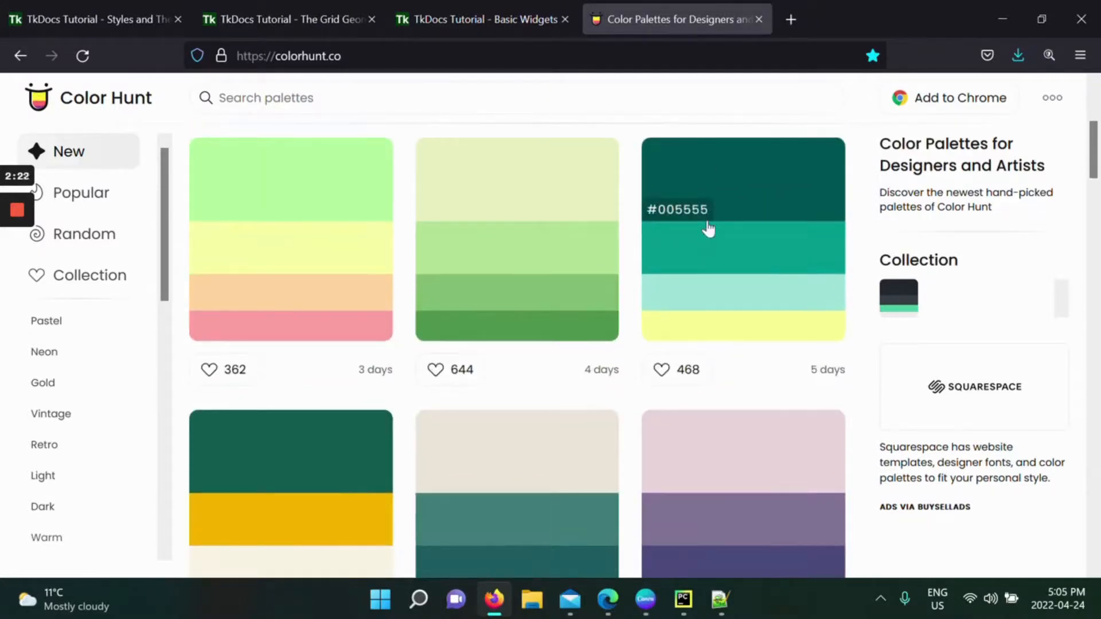
scroll(down, 3)
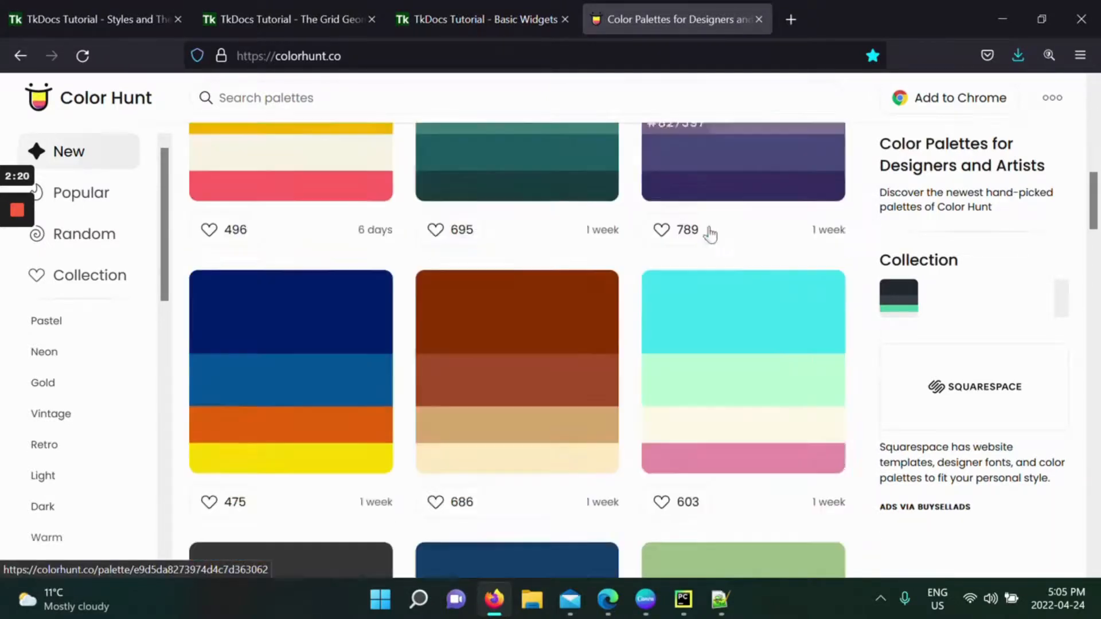
scroll(down, 3)
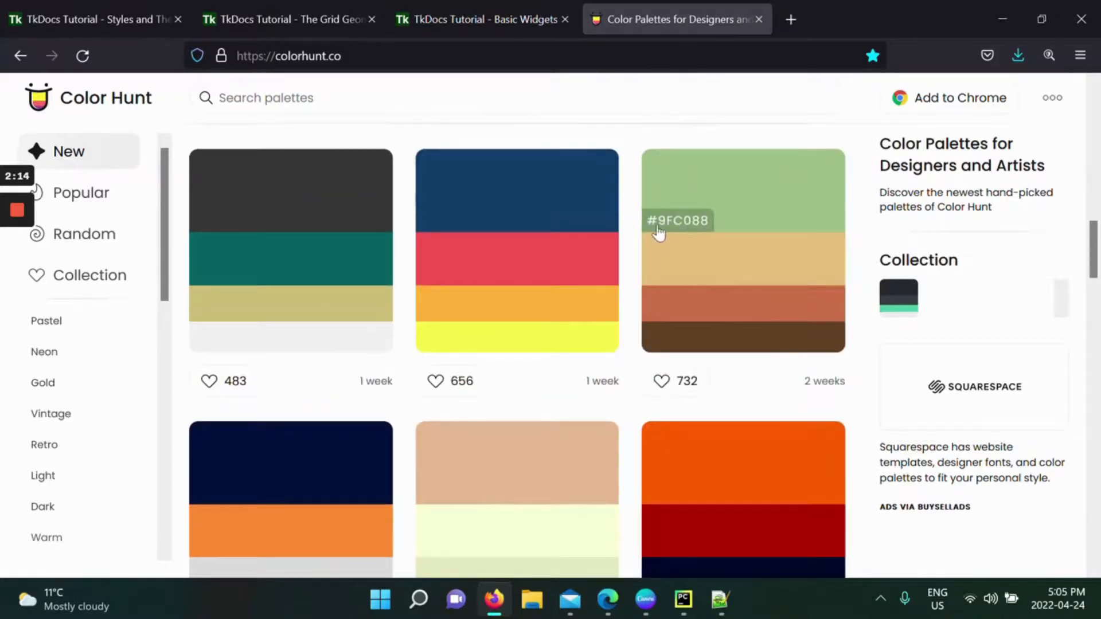
Set mainFrame2.TFrame's background to '#9FC088' and switch the frame's style to 'mainFrame2.TFrame'.
click(682, 600)
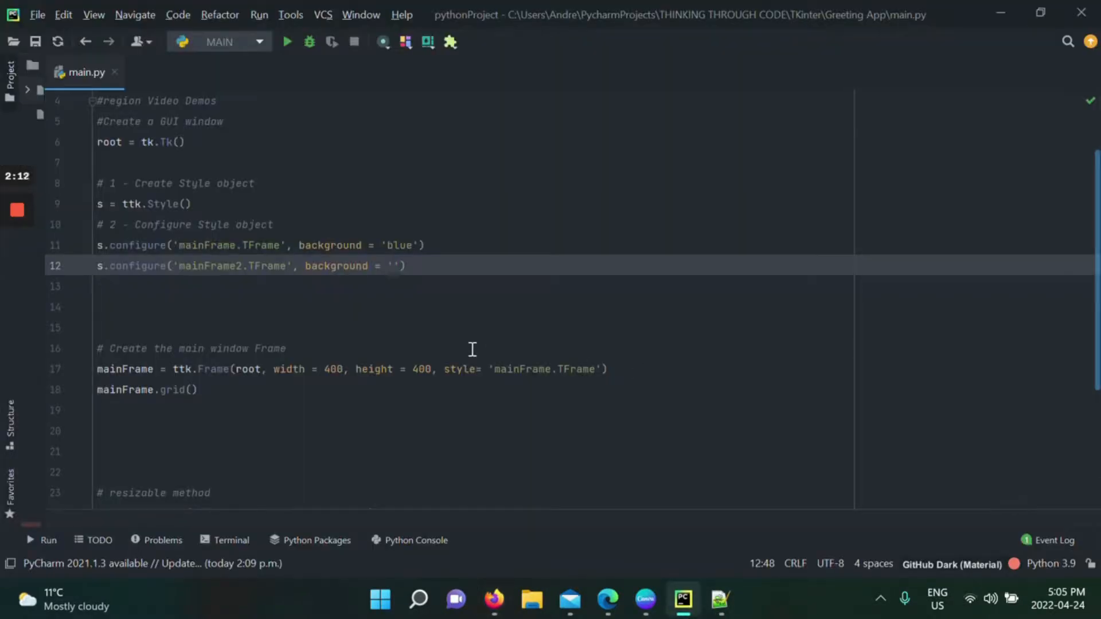
text(9FC088)
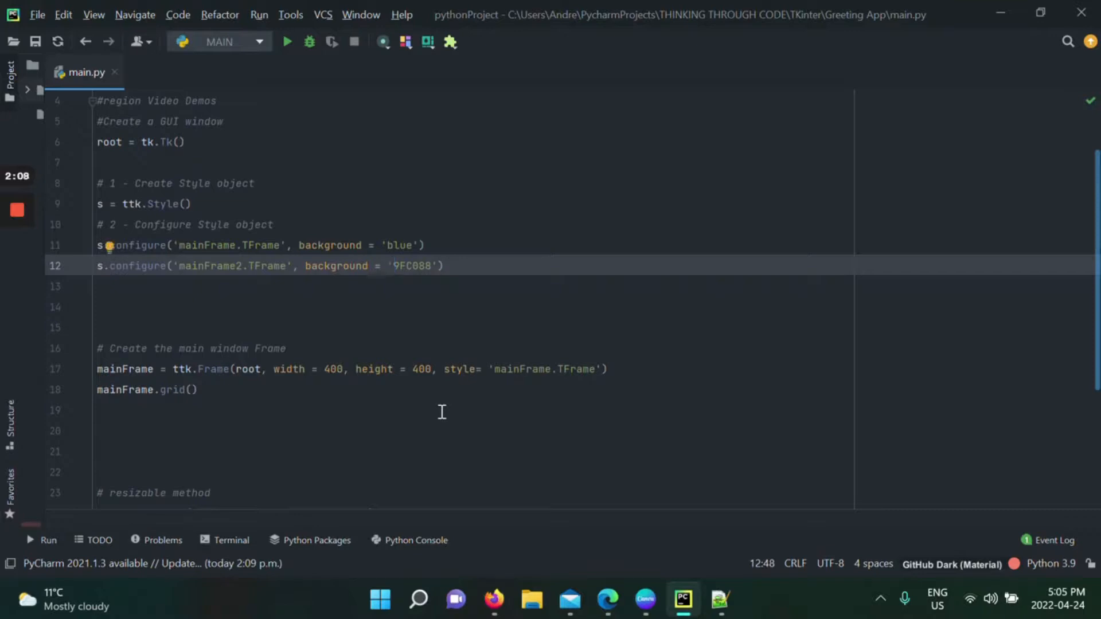
text(#)
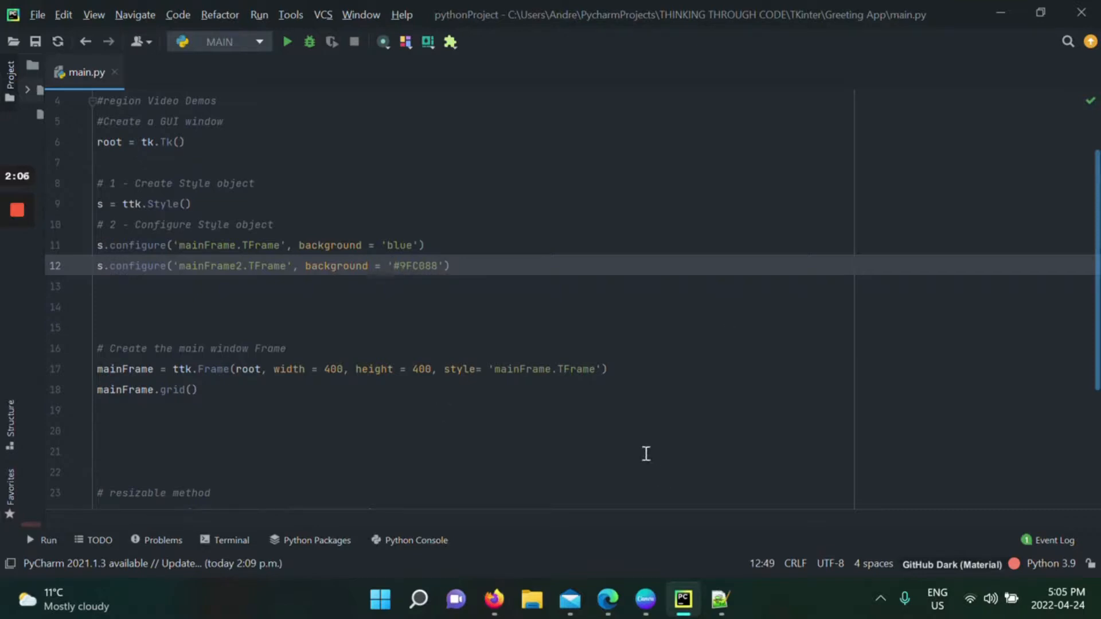
click(550, 369)
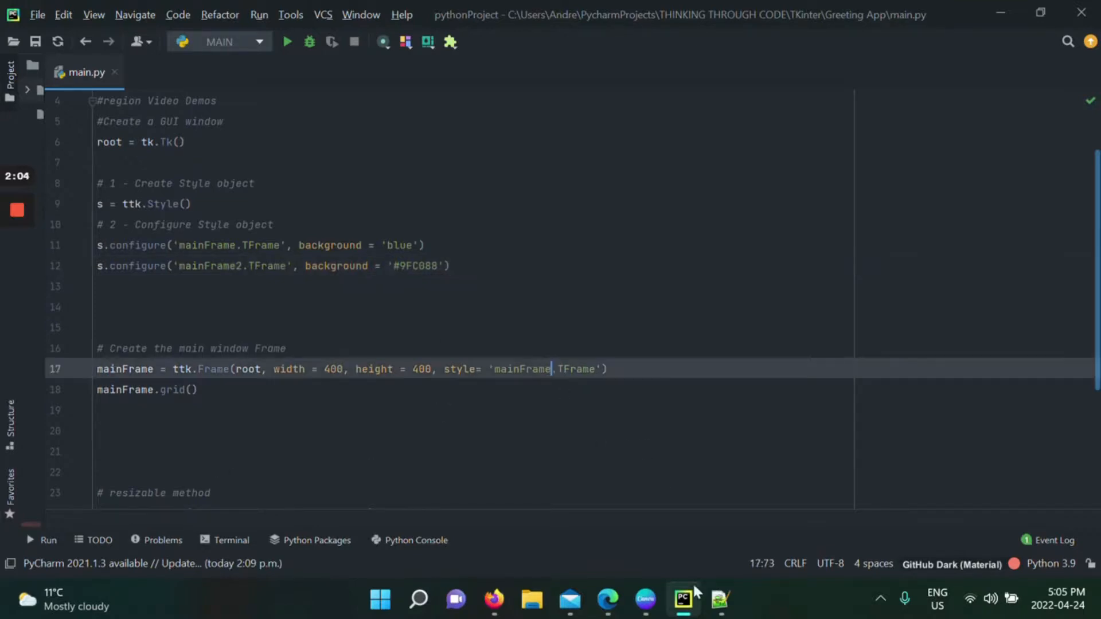
text(2)
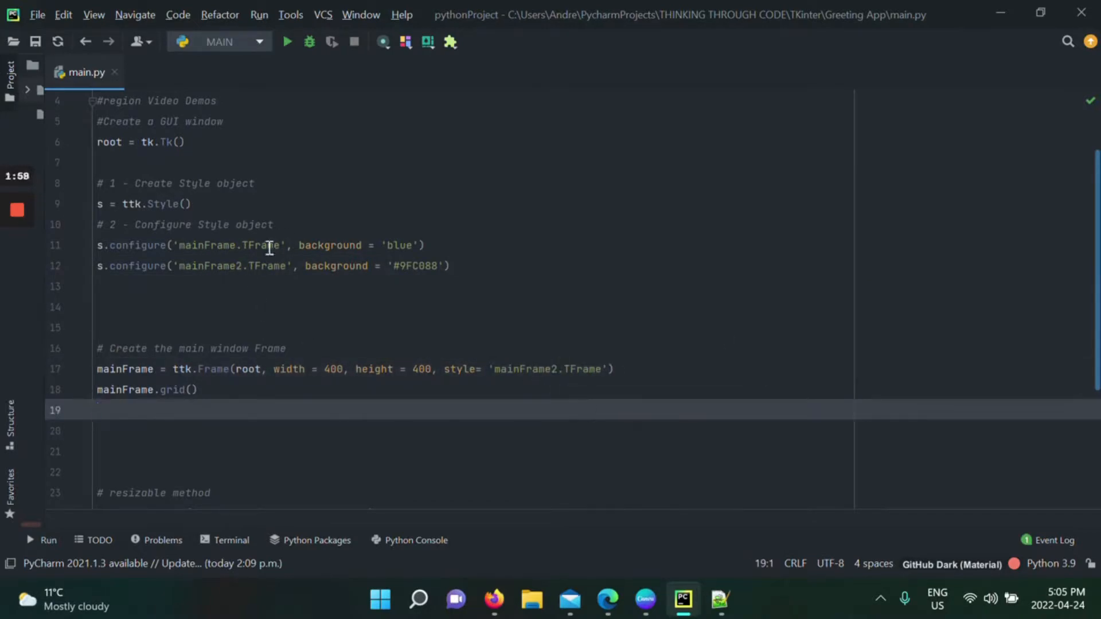
mouse_move(287, 41)
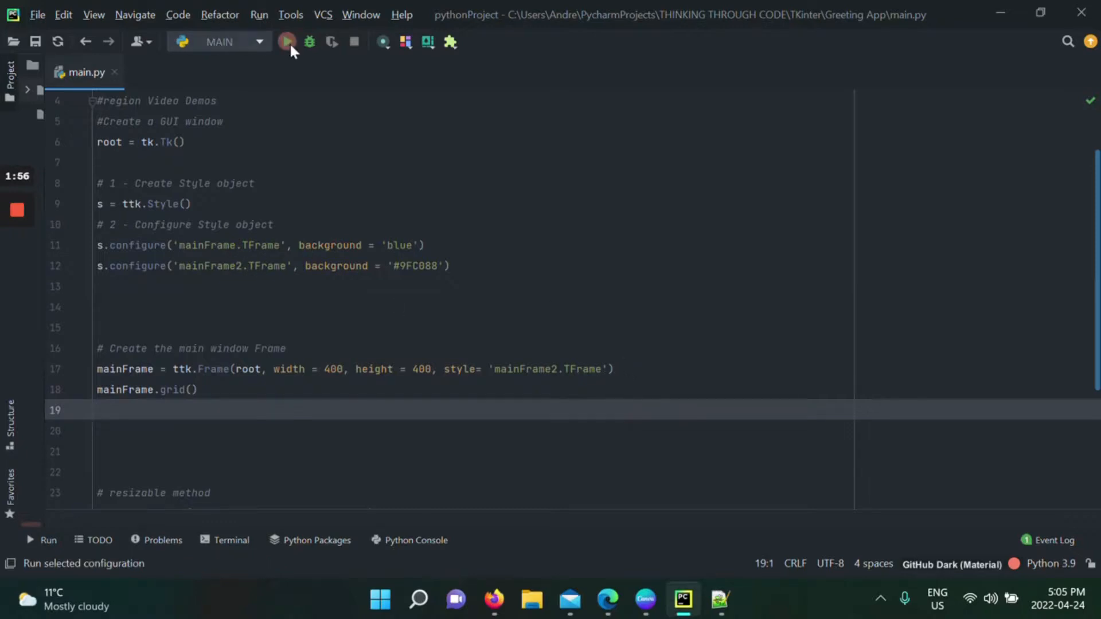
Run main.py to view the soft green #9FC088 frame window.
click(287, 42)
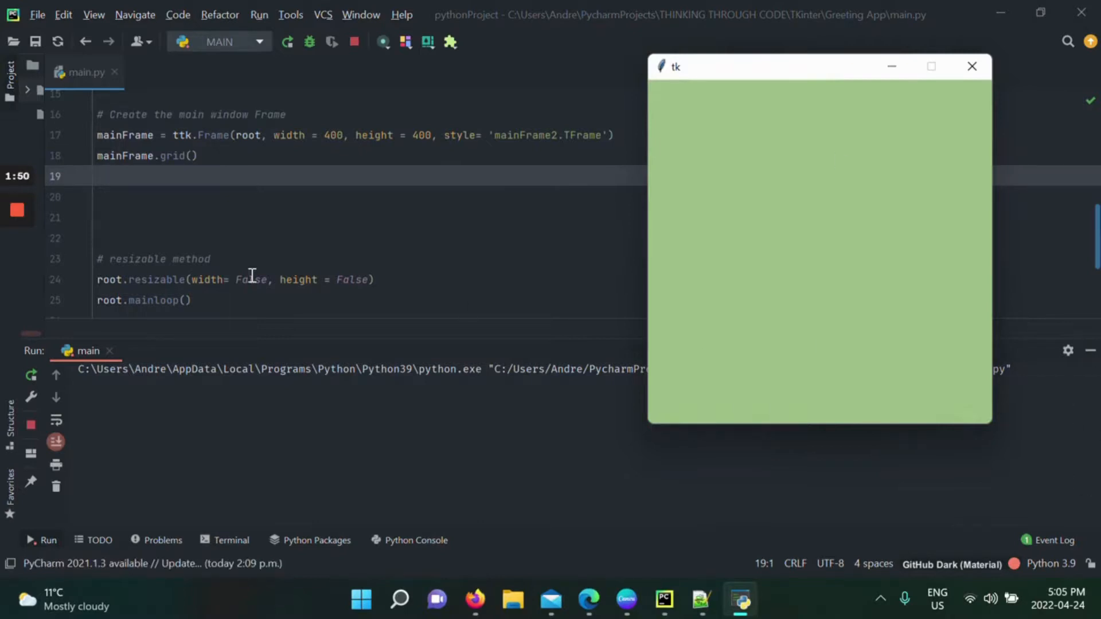
mouse_move(231, 223)
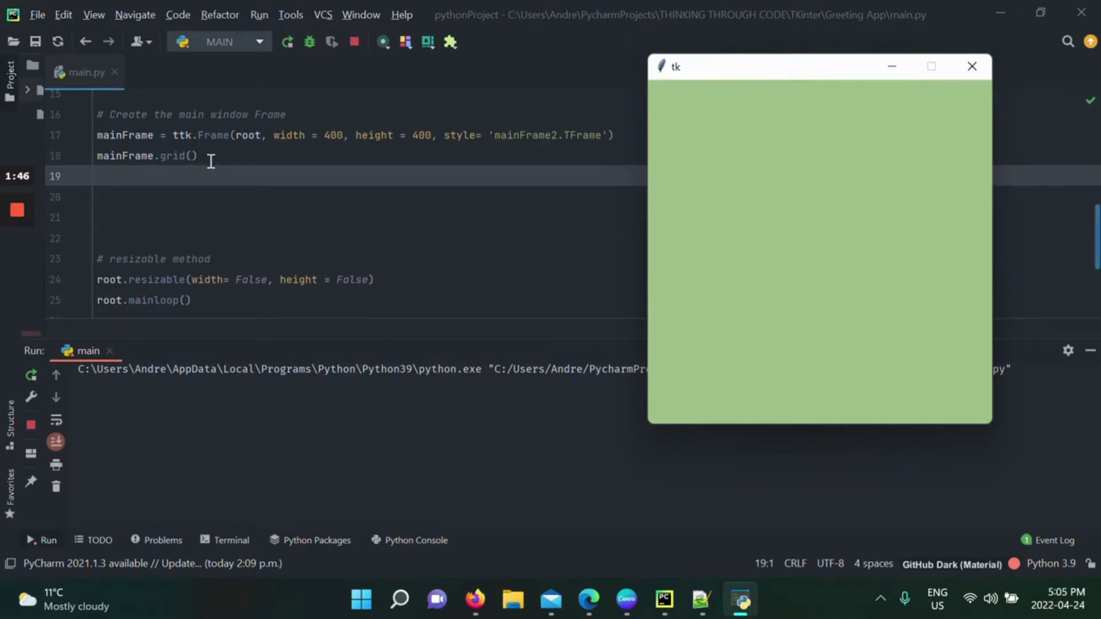
mouse_move(704, 124)
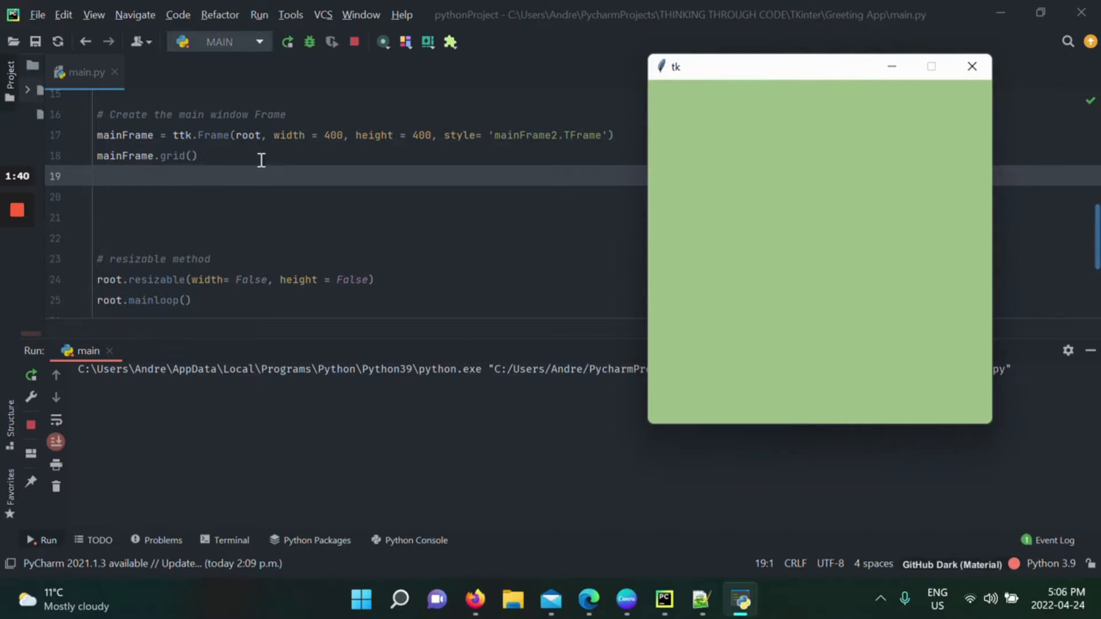
mouse_move(464, 186)
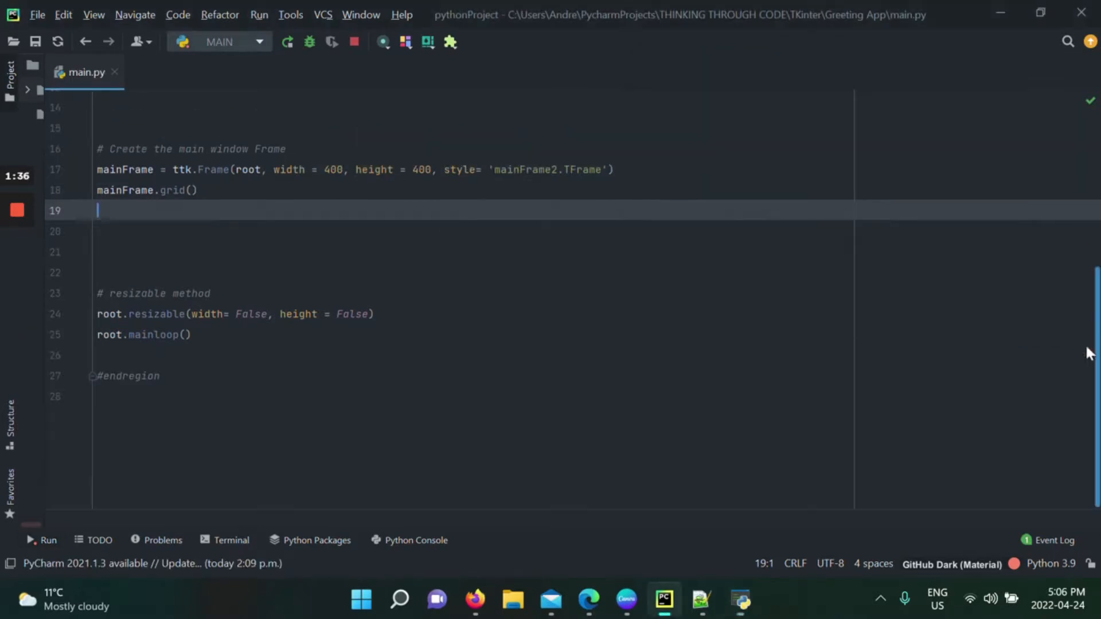
Add relief = 'raised' to the mainFrame2.TFrame configure call on line 12.
scroll(up, 3)
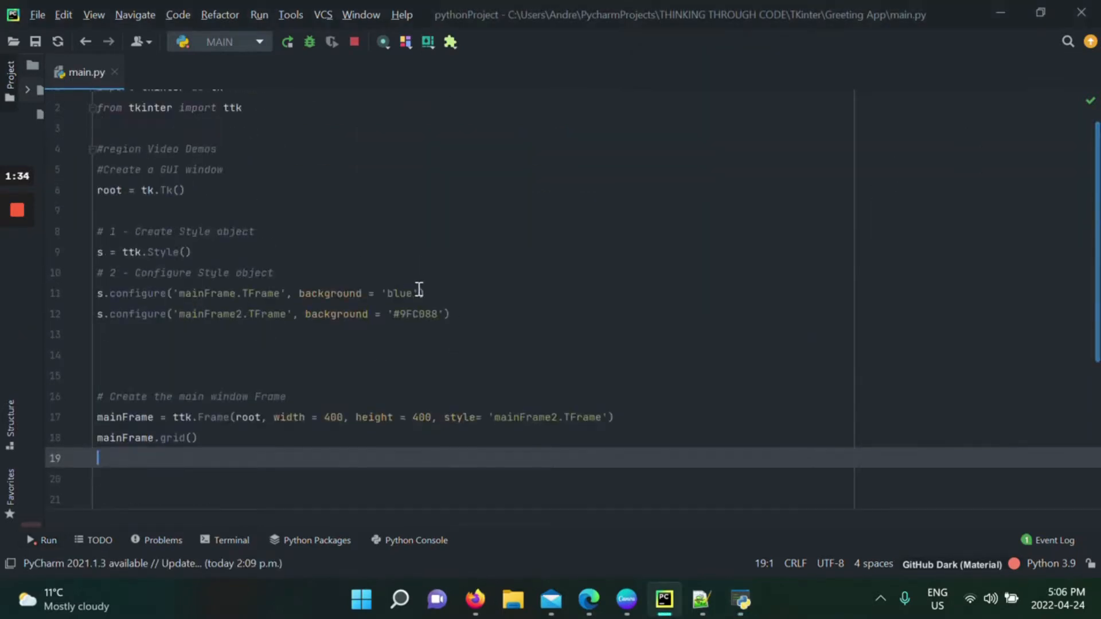
text(, r)
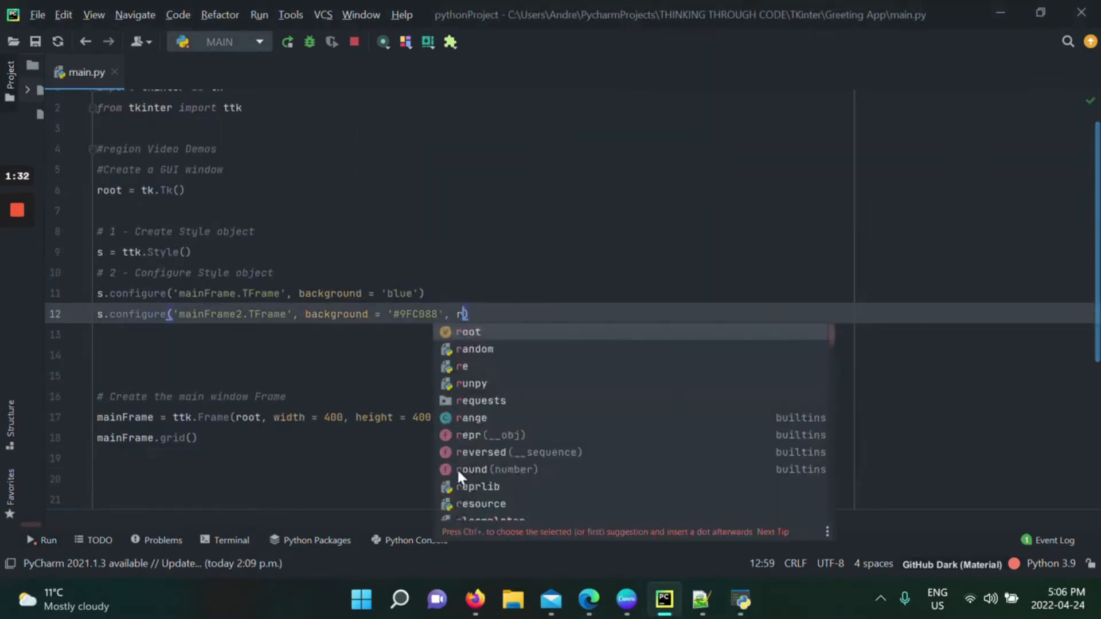
text(efl)
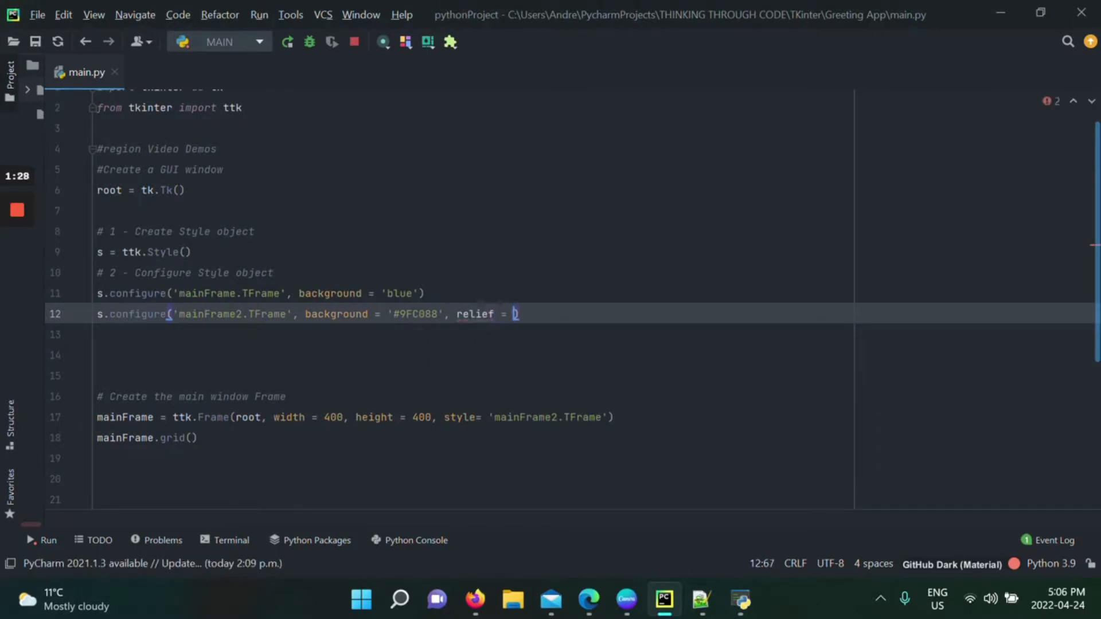
text(raised')
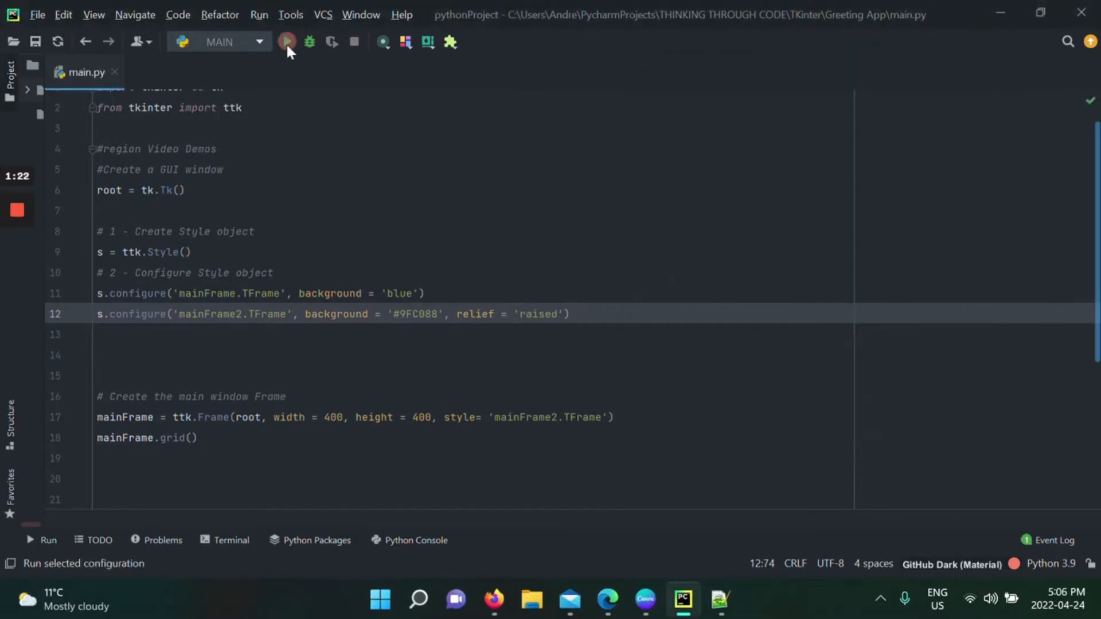
Run the script with the raised relief, view the green window, then close it.
click(286, 41)
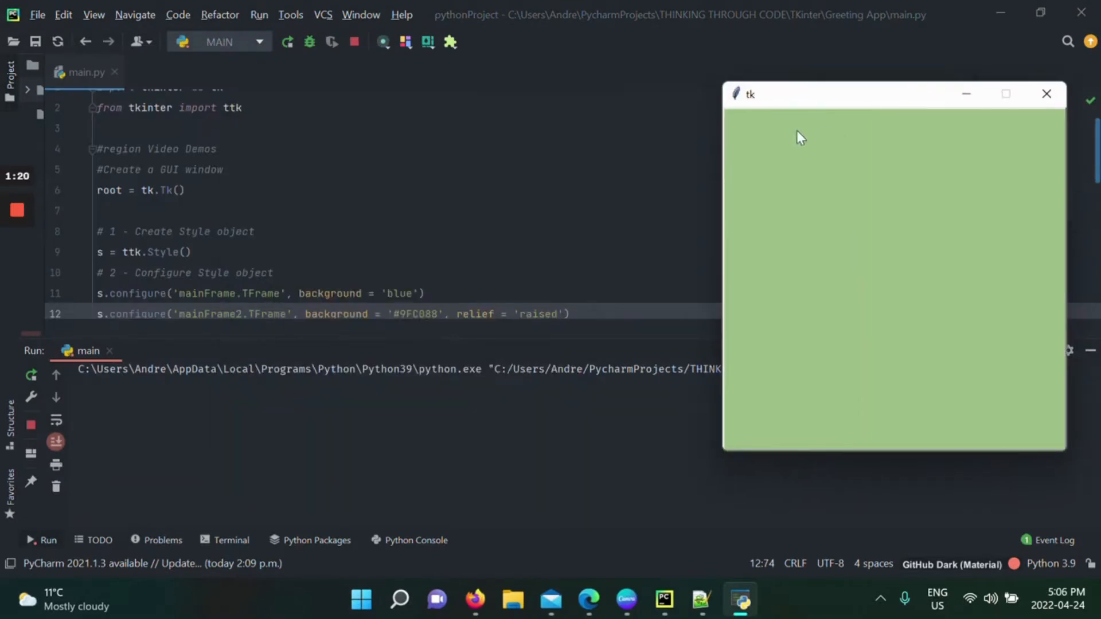
mouse_move(1063, 208)
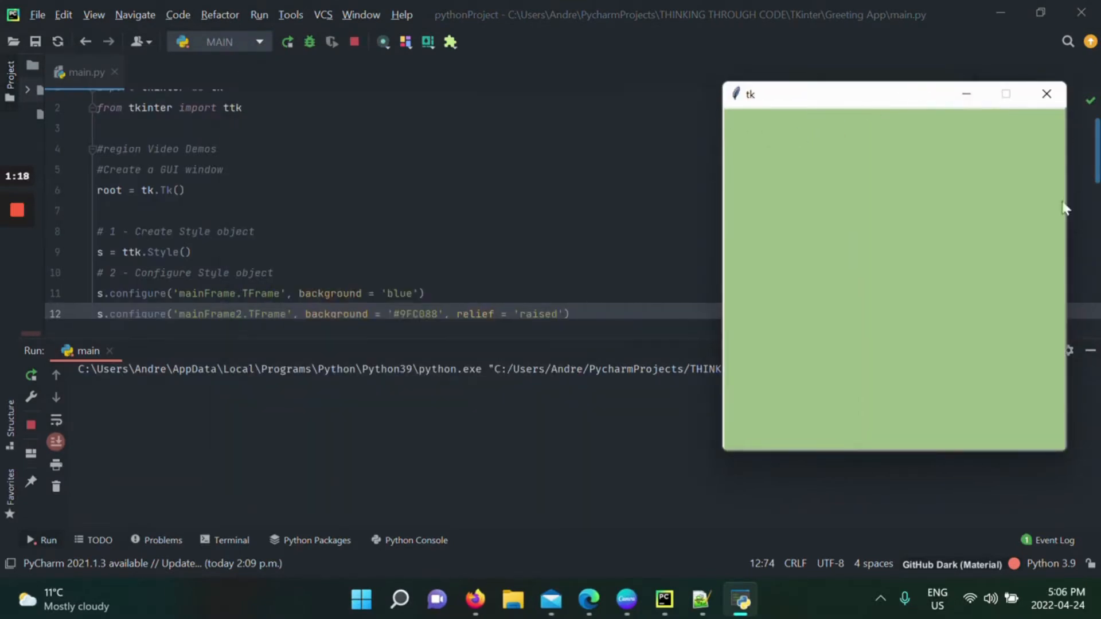
mouse_move(883, 160)
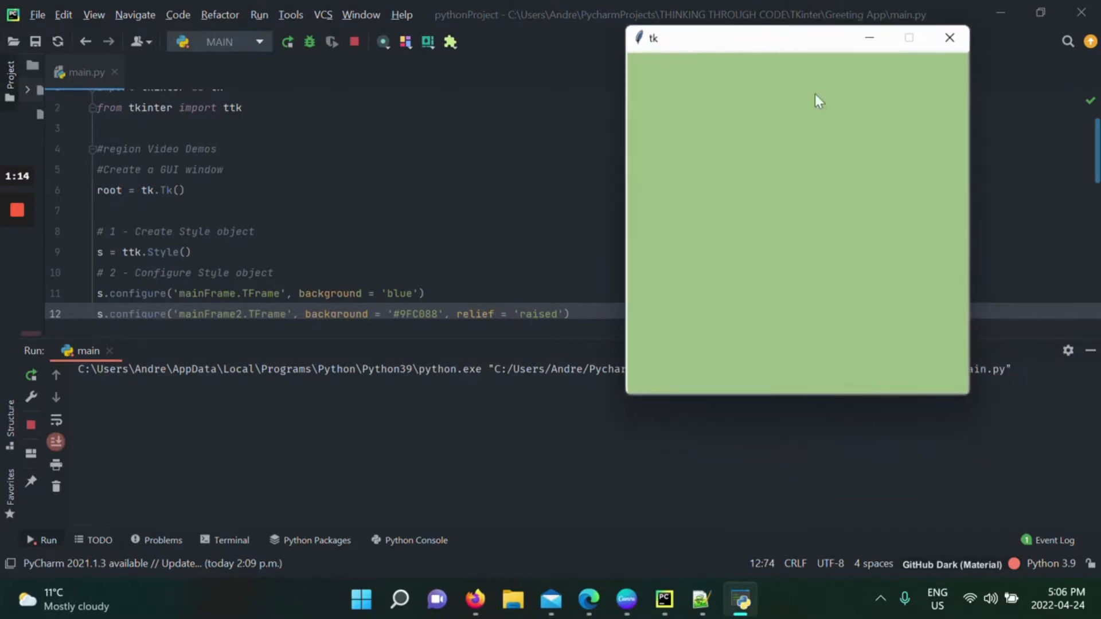
click(949, 37)
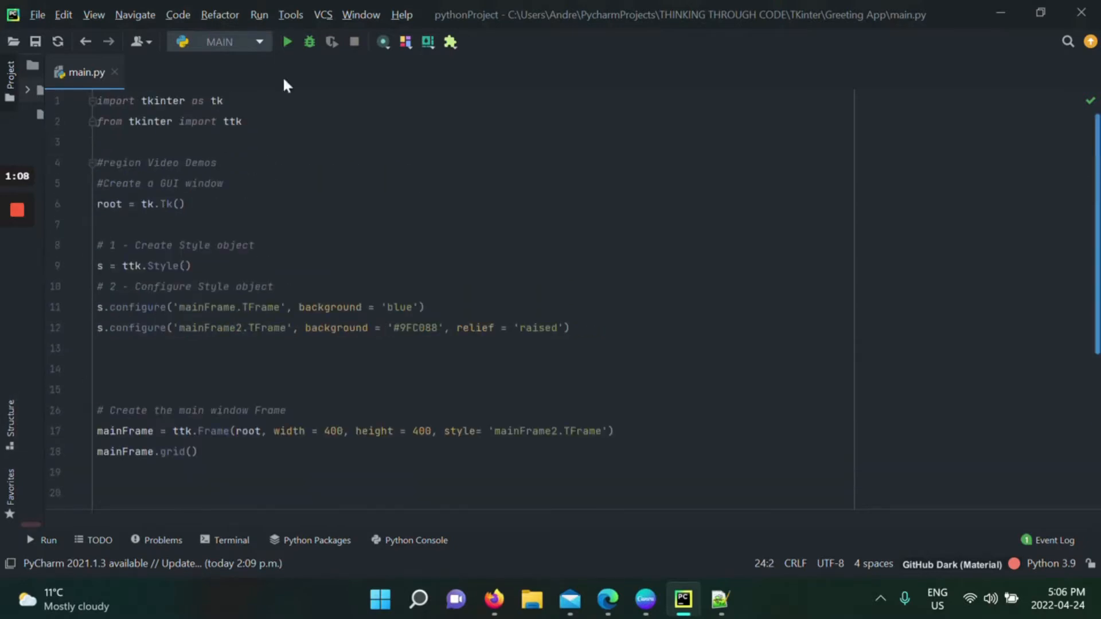
Rerun main.py and enlarge the tk window to reveal the raised frame's border beside grey space.
click(290, 42)
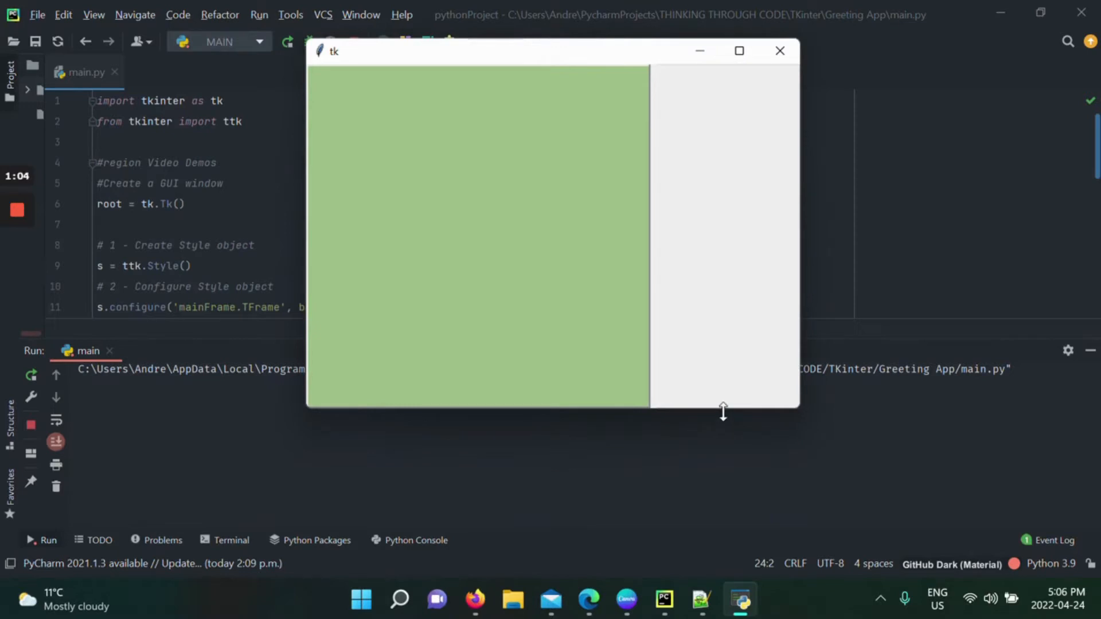
drag(723, 410, 691, 485)
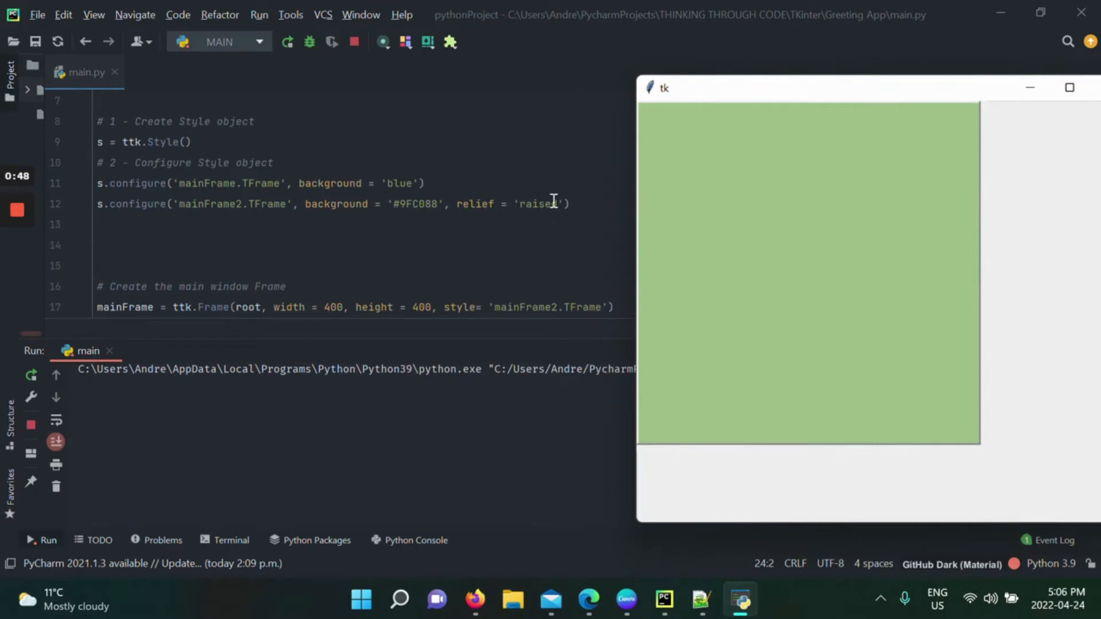
mouse_move(727, 170)
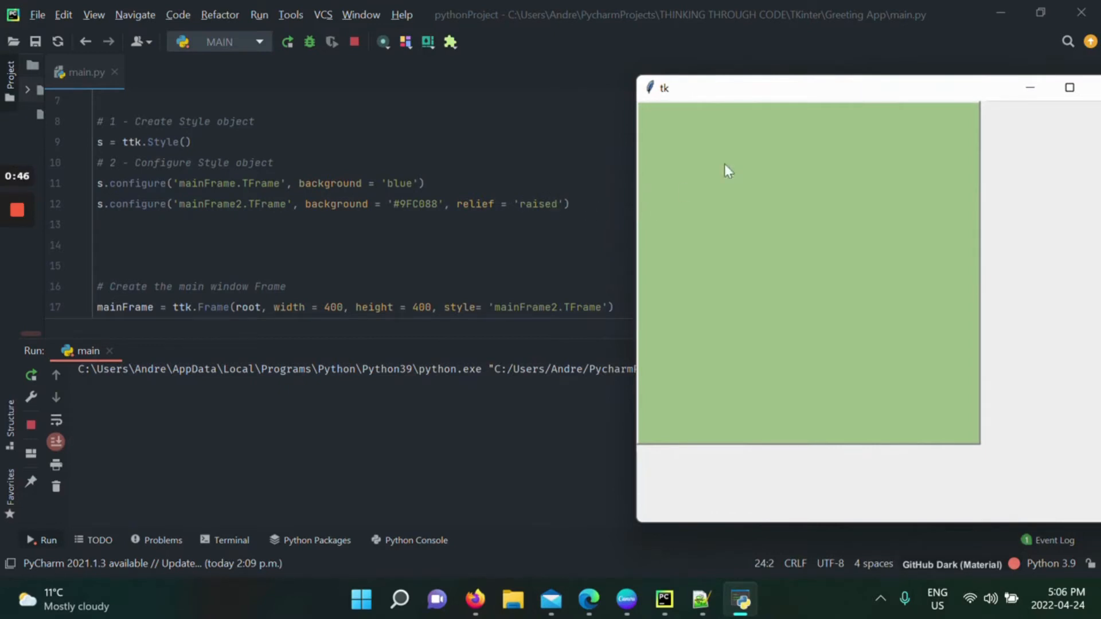